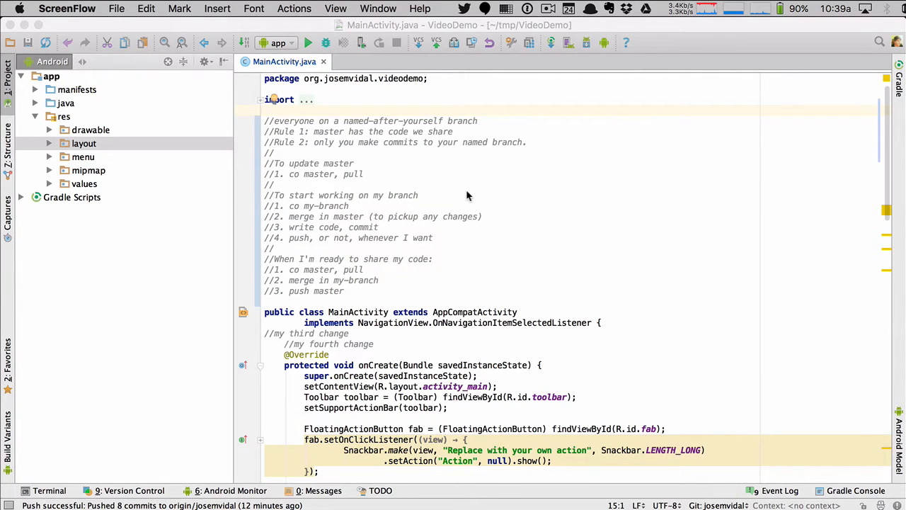
{"action": "mouse_move", "coordinate": [499, 218]}
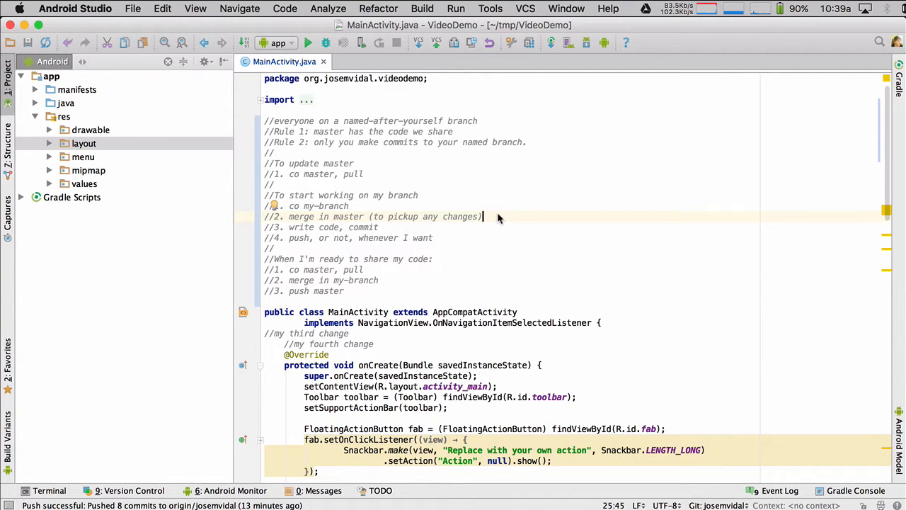
{"action": "mouse_move", "coordinate": [421, 154]}
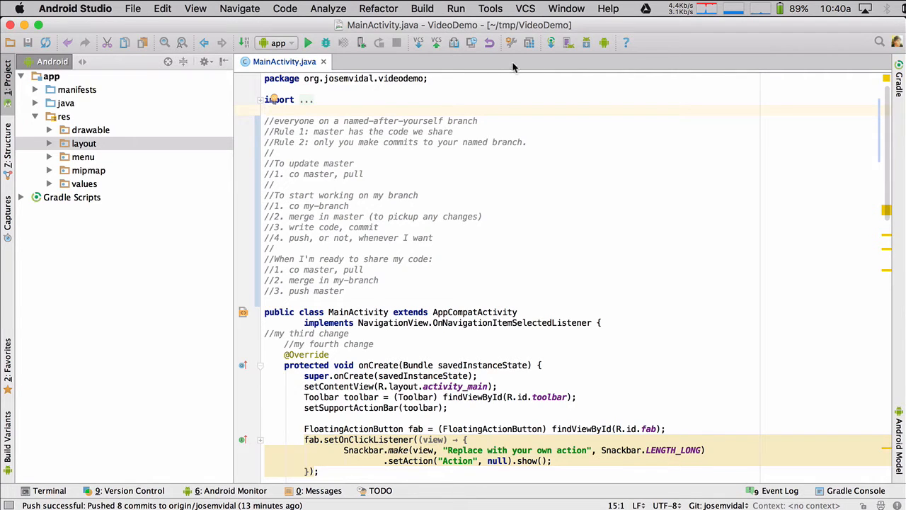
{"action": "mouse_move", "coordinate": [337, 427]}
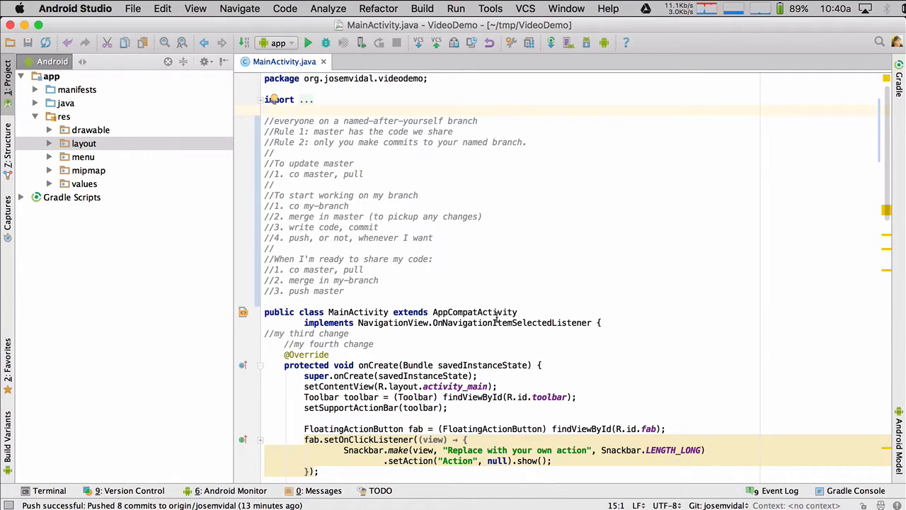
{"action": "mouse_move", "coordinate": [569, 206]}
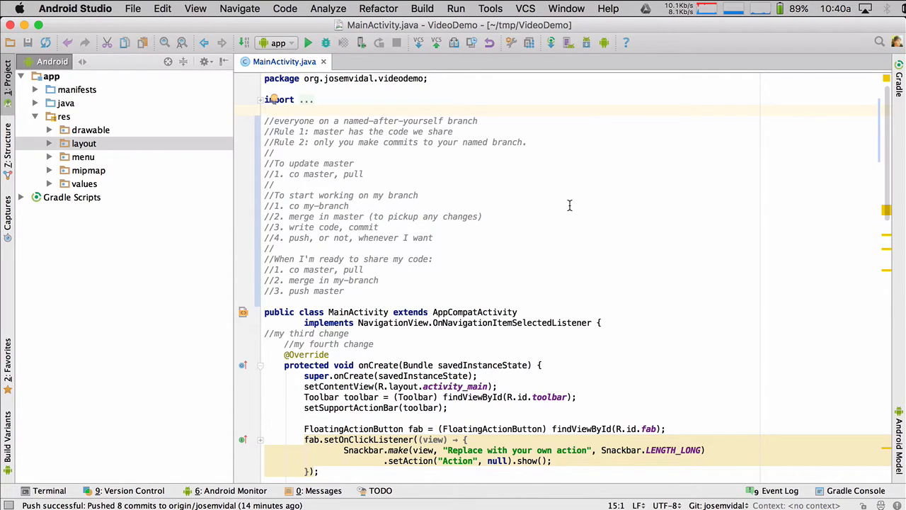
{"action": "mouse_move", "coordinate": [376, 131]}
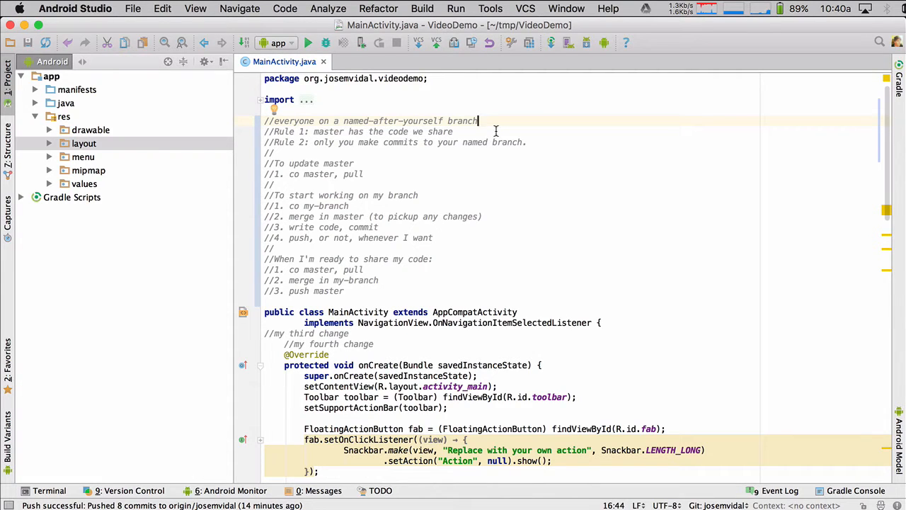
Append "(issue-named branch)" to the first workflow comment line in MainActivity.java
{"action": "type", "text": "("}
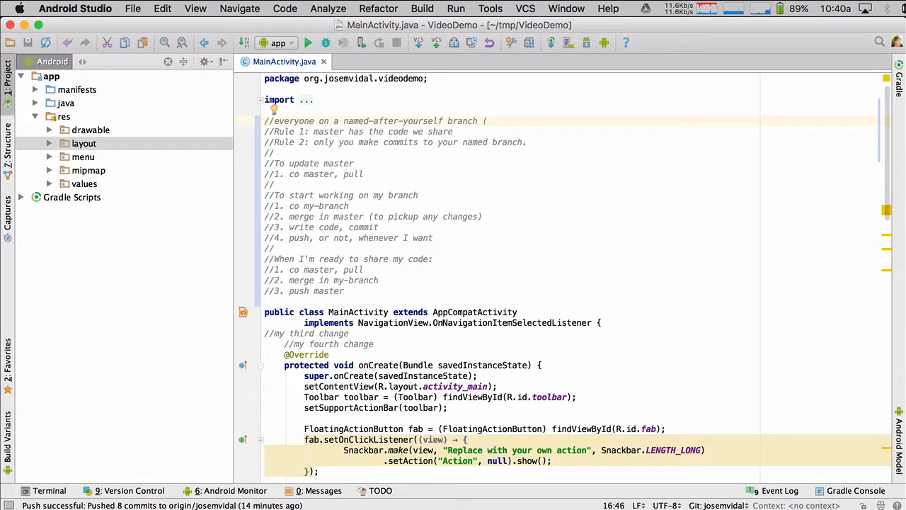
{"action": "type", "text": "issue"}
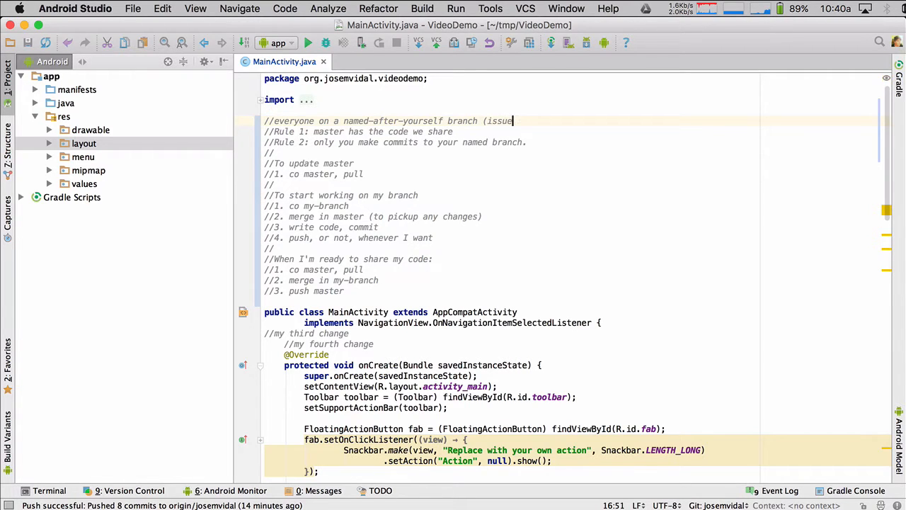
{"action": "type", "text": "-named branch"}
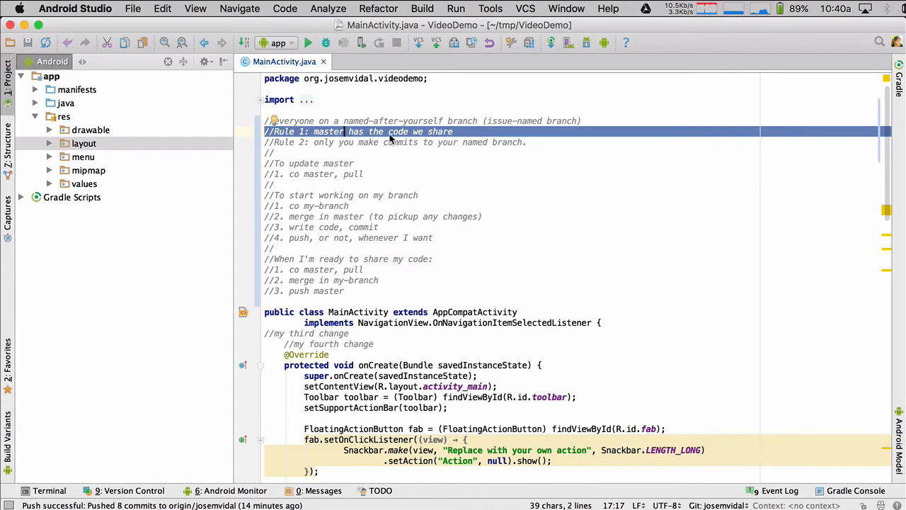
{"action": "left_click", "coordinate": [441, 131]}
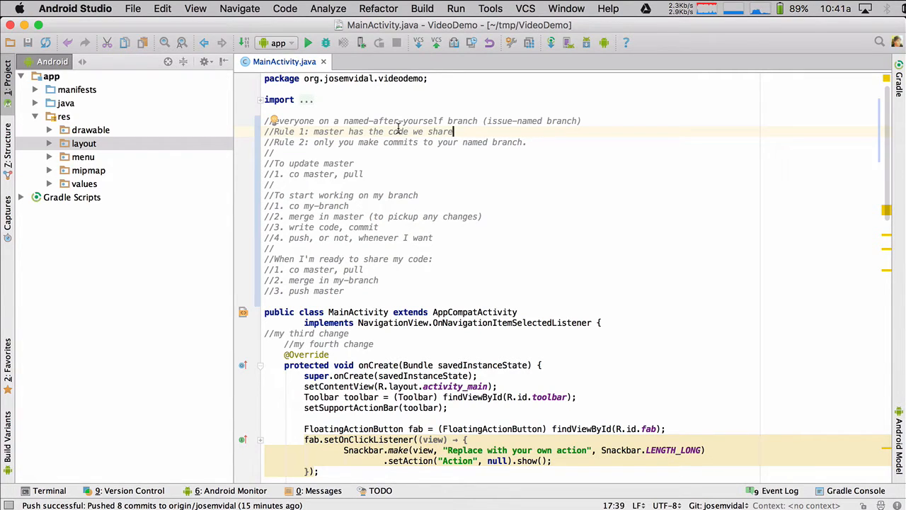
{"action": "left_click_drag", "start_coordinate": [453, 130], "coordinate": [526, 141]}
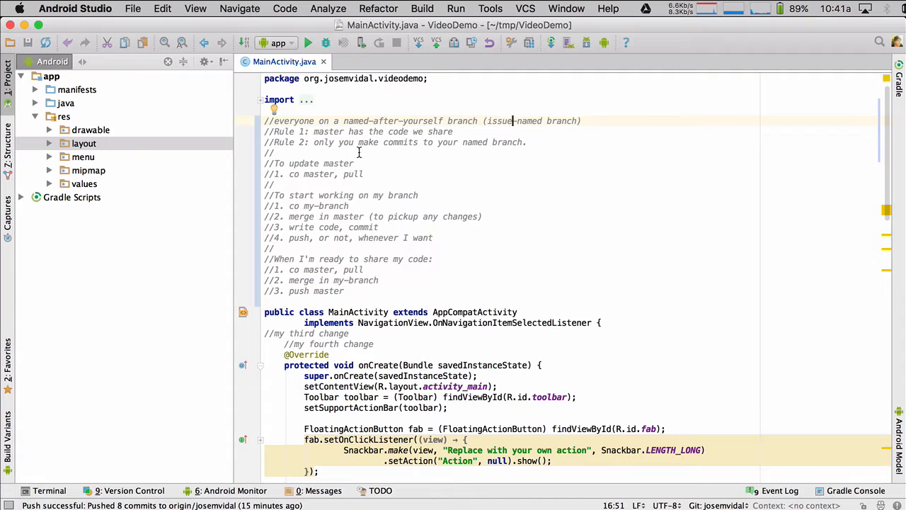
{"action": "left_click", "coordinate": [319, 164]}
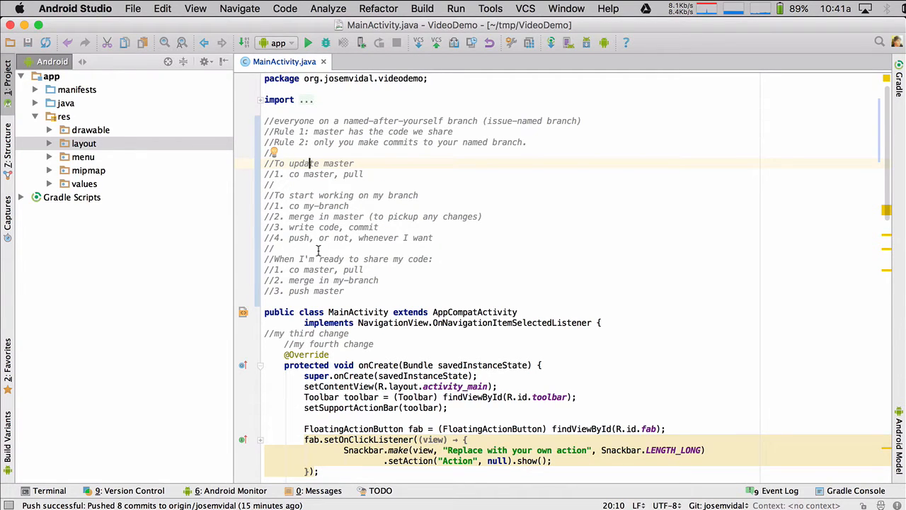
{"action": "mouse_move", "coordinate": [400, 238]}
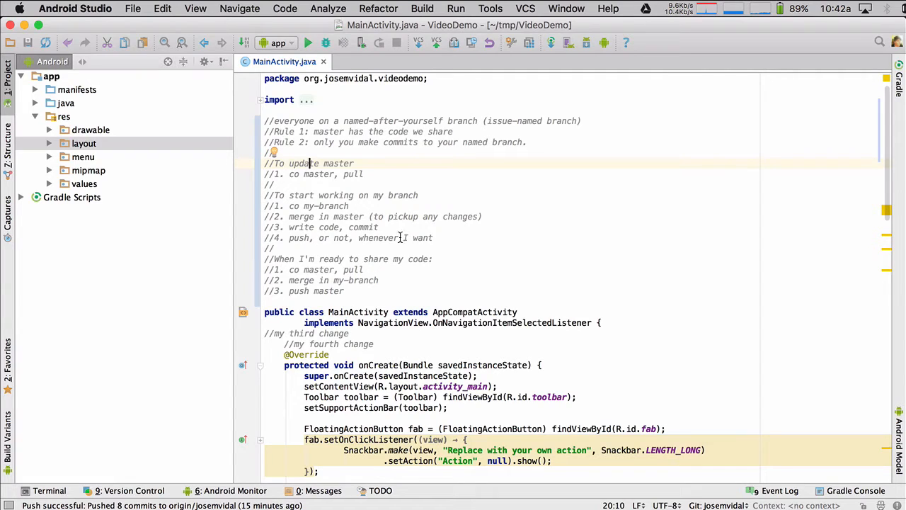
{"action": "mouse_move", "coordinate": [317, 241]}
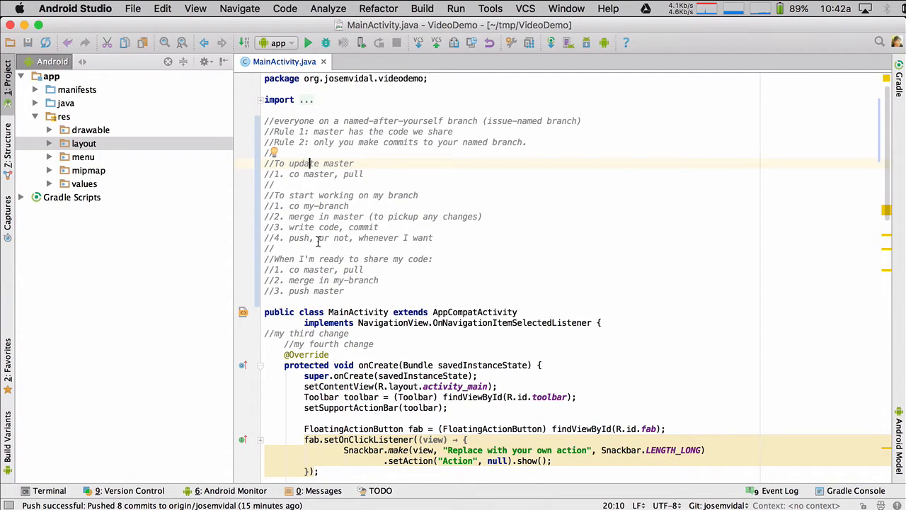
{"action": "mouse_move", "coordinate": [328, 228]}
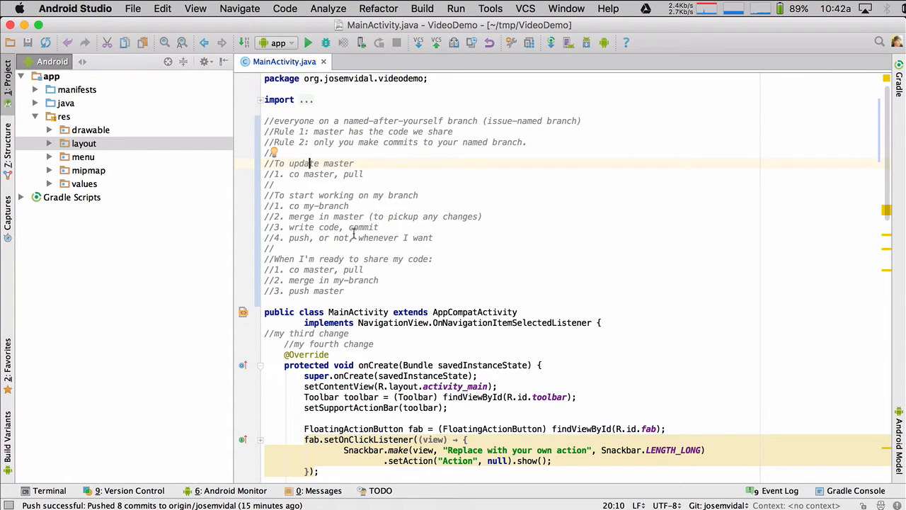
{"action": "mouse_move", "coordinate": [300, 253]}
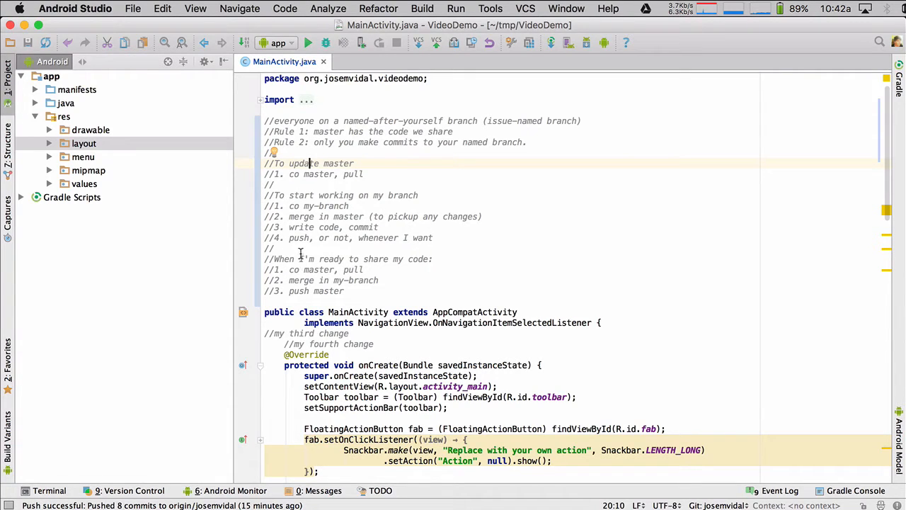
{"action": "mouse_move", "coordinate": [311, 268]}
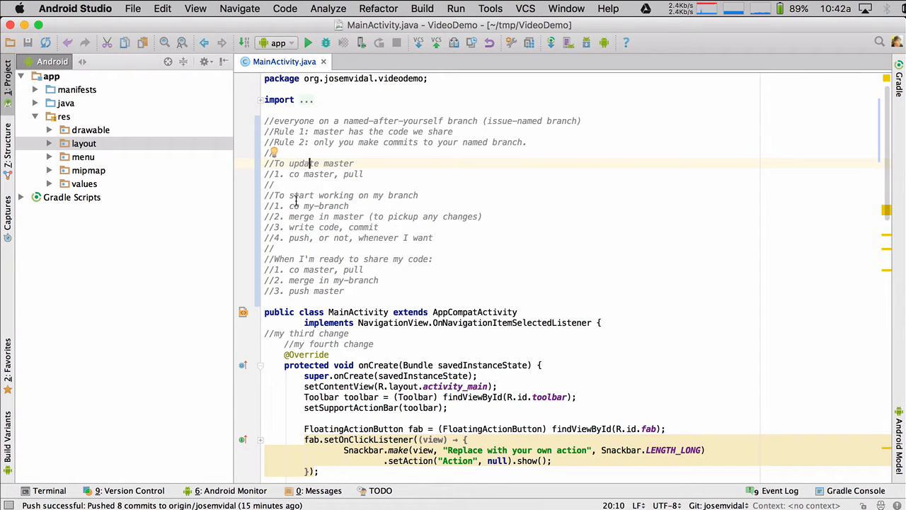
{"action": "mouse_move", "coordinate": [366, 283]}
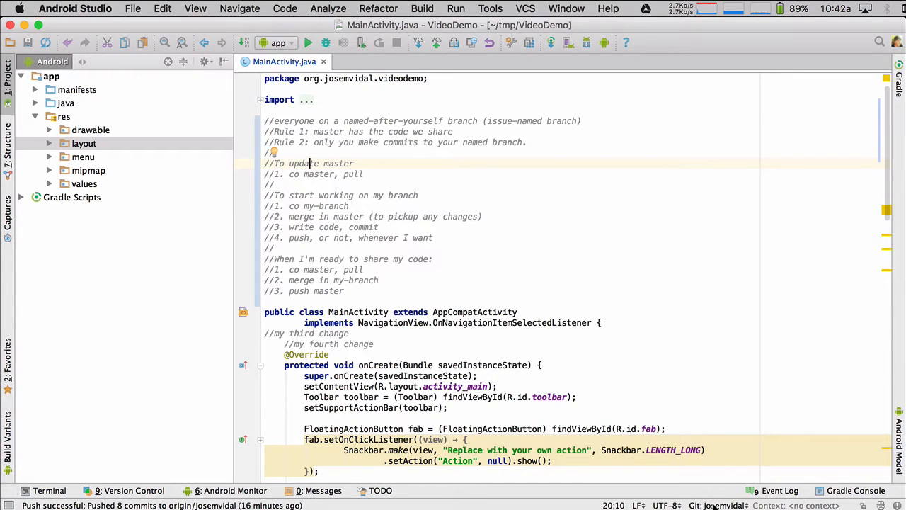
From the Git branch widget, cancel New Branch and check out local master from origin/master
{"action": "left_click", "coordinate": [717, 504]}
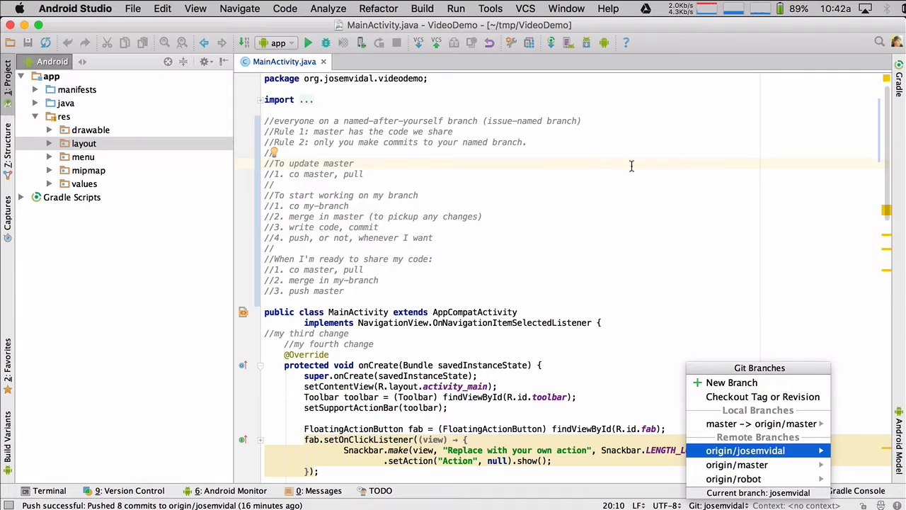
{"action": "mouse_move", "coordinate": [762, 396]}
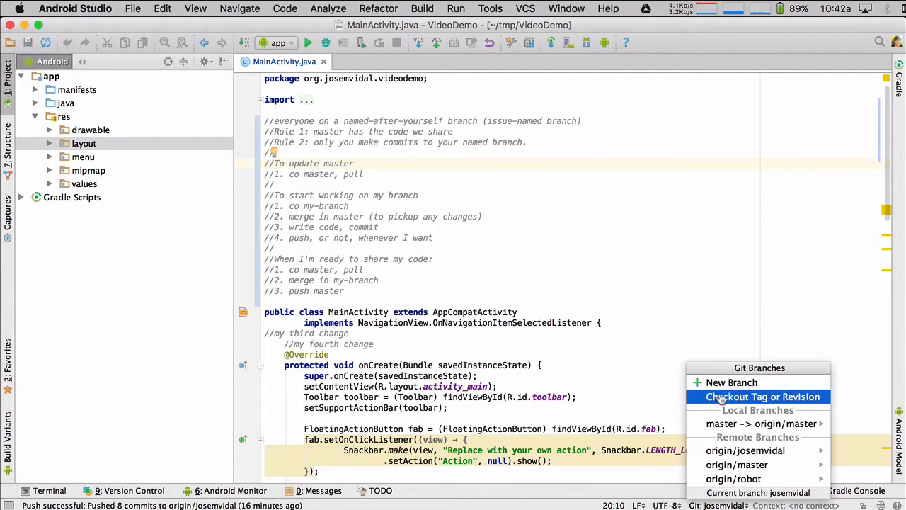
{"action": "left_click", "coordinate": [731, 382]}
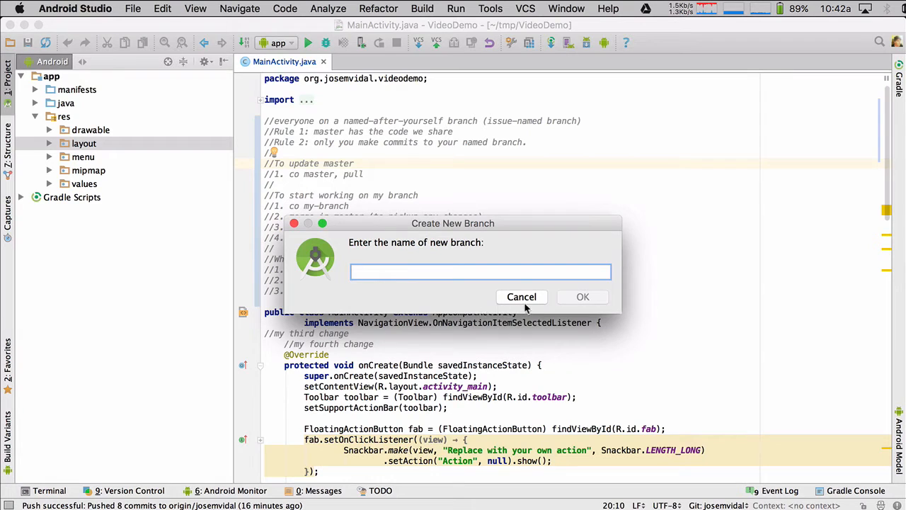
{"action": "left_click", "coordinate": [521, 297]}
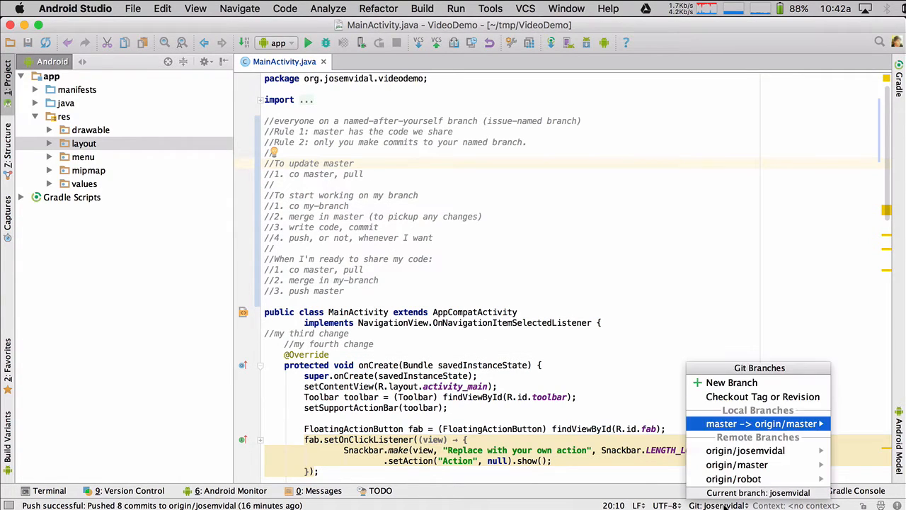
{"action": "mouse_move", "coordinate": [763, 423]}
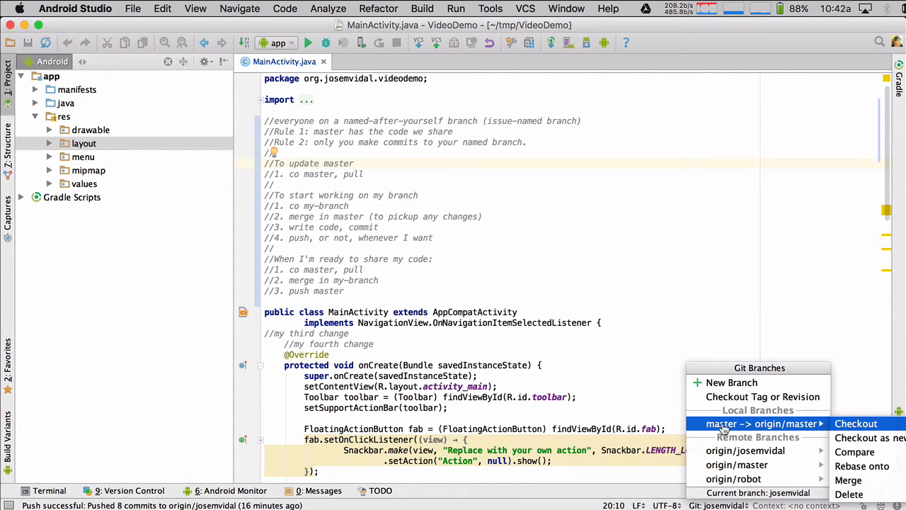
{"action": "left_click", "coordinate": [855, 424]}
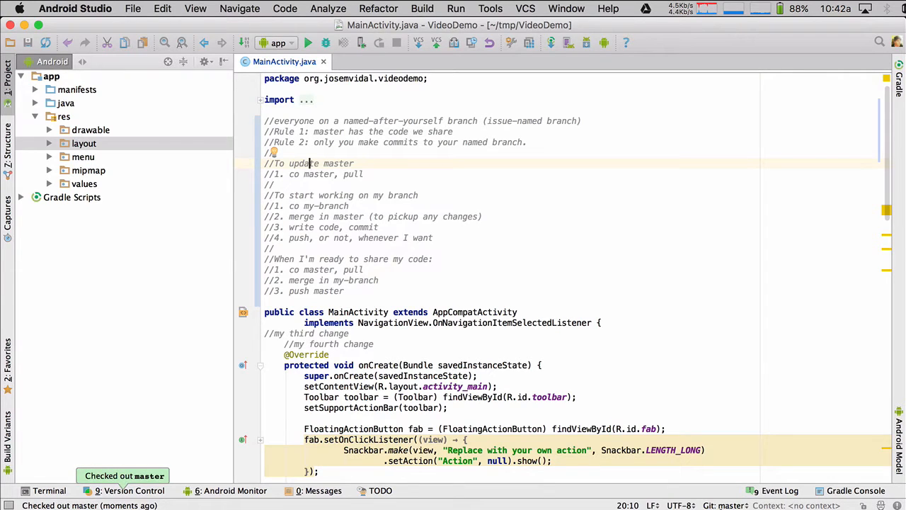
{"action": "mouse_move", "coordinate": [643, 413]}
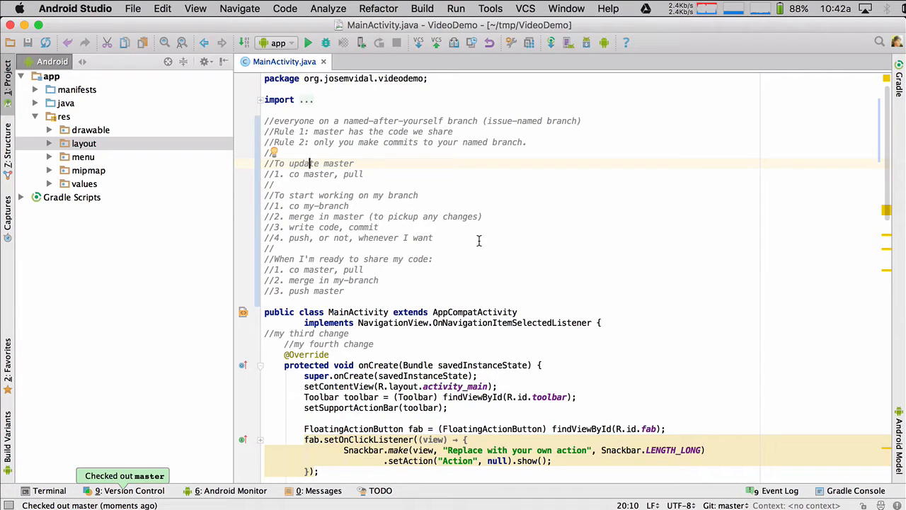
{"action": "mouse_move", "coordinate": [682, 441]}
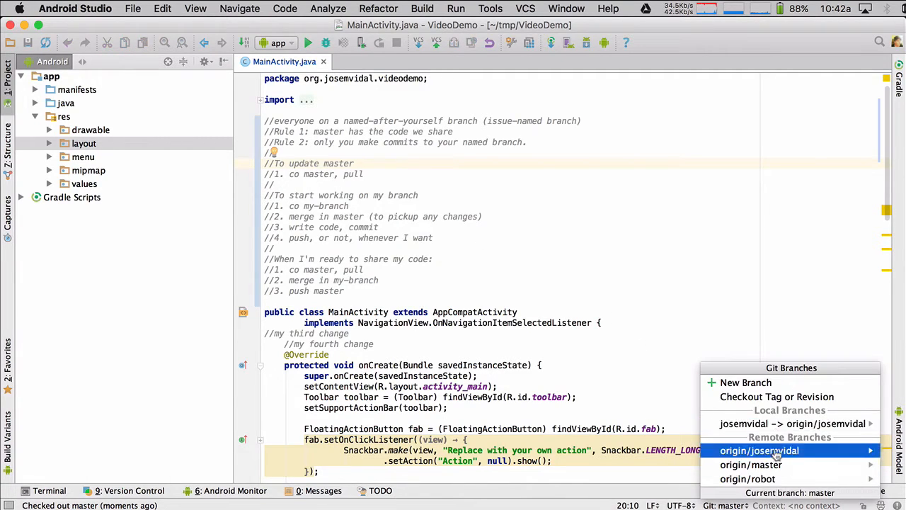
{"action": "mouse_move", "coordinate": [793, 423]}
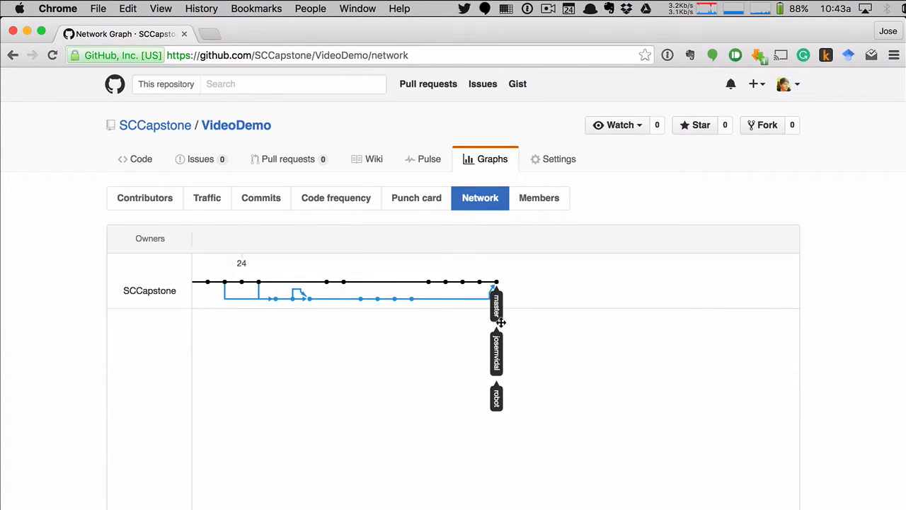
{"action": "mouse_move", "coordinate": [496, 300]}
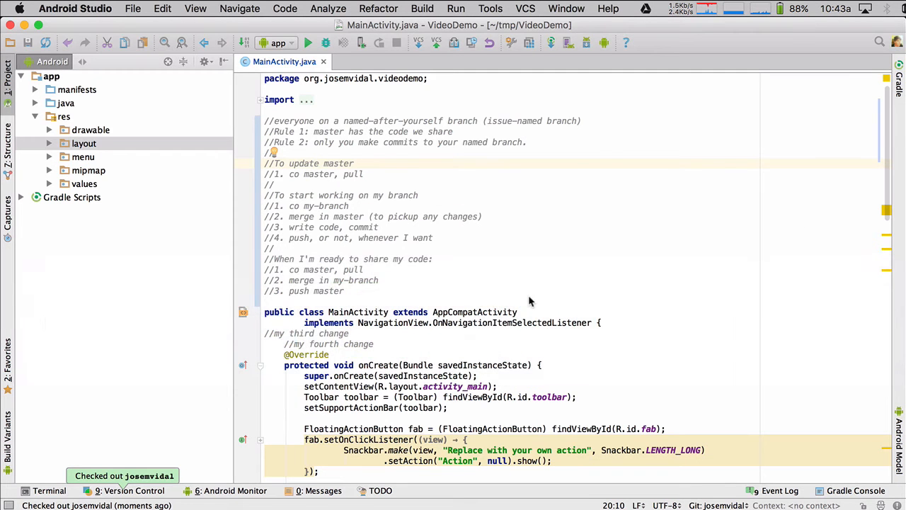
{"action": "mouse_move", "coordinate": [472, 300]}
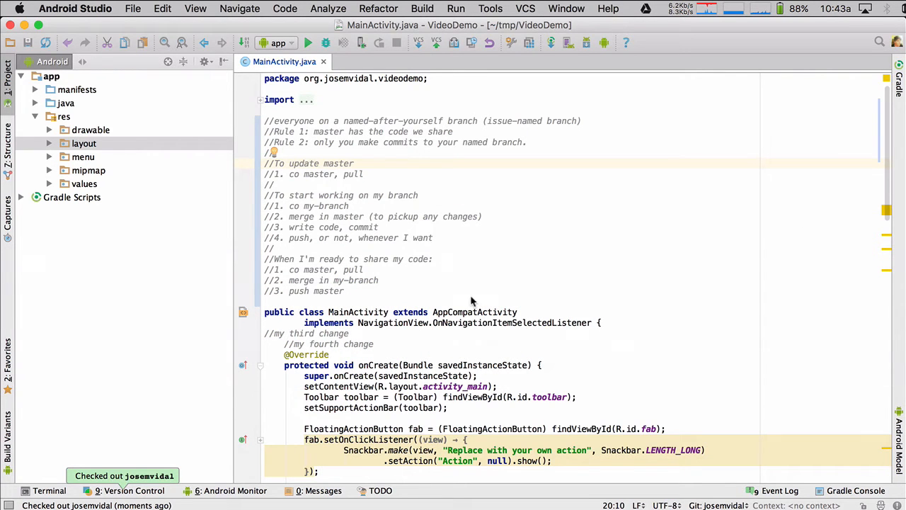
{"action": "mouse_move", "coordinate": [414, 248]}
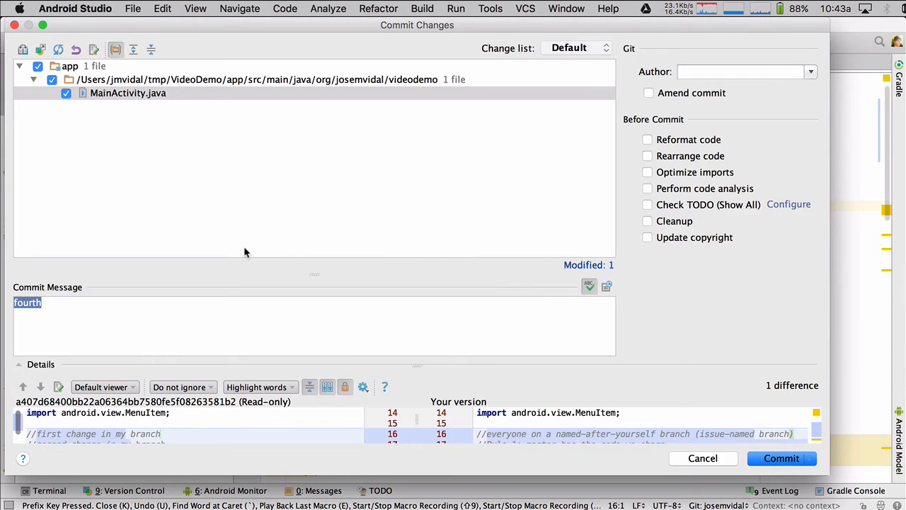
Commit the MainActivity.java comment changes with the message "add instructions"
{"action": "type", "text": "add instrcuti"}
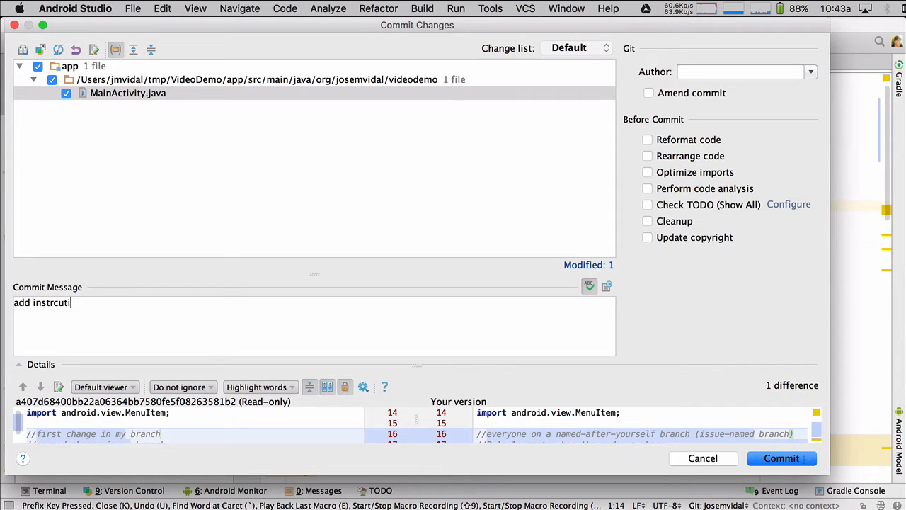
{"action": "type", "text": "ons"}
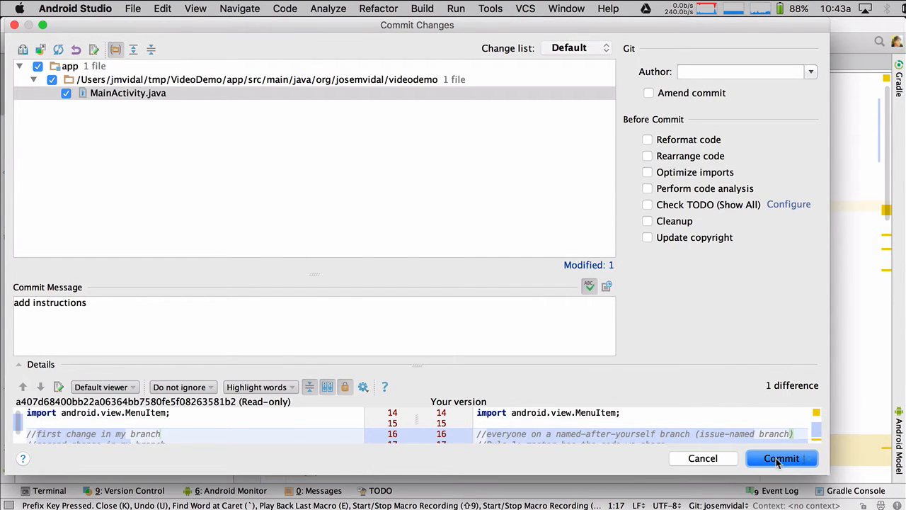
{"action": "left_click", "coordinate": [781, 459]}
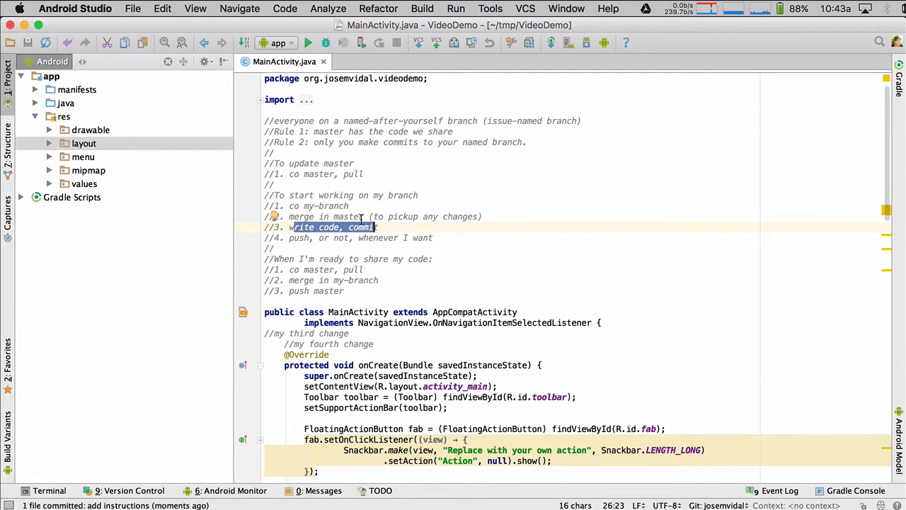
Add the comment line "//josemvidal commit 1" below "//3. push master" in MainActivity.java
{"action": "left_click", "coordinate": [320, 227]}
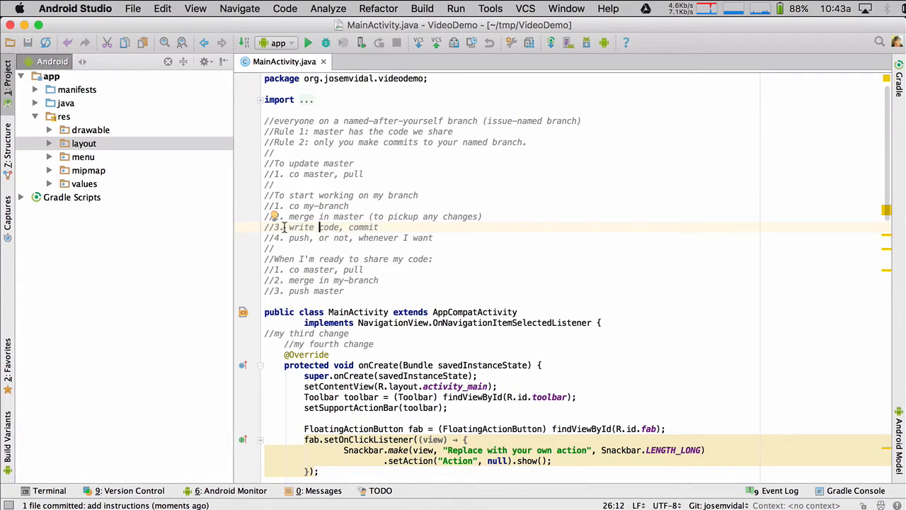
{"action": "mouse_move", "coordinate": [351, 227]}
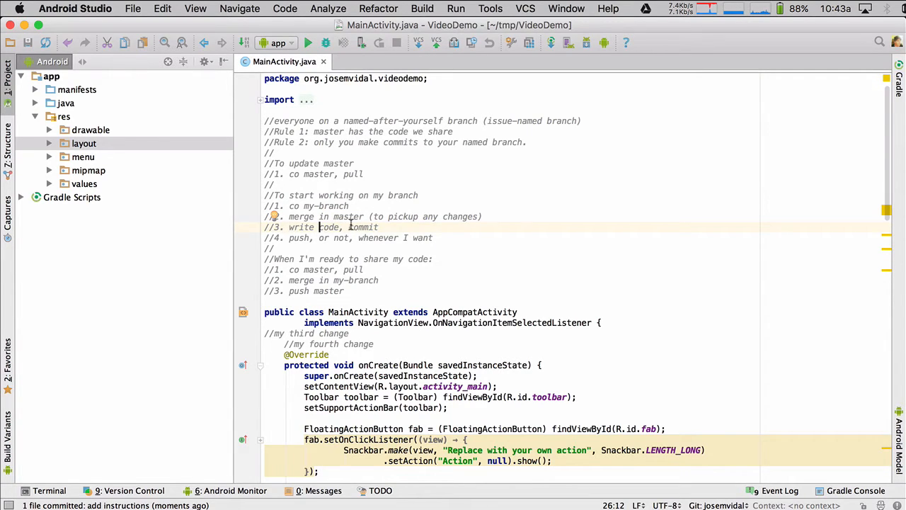
{"action": "mouse_move", "coordinate": [616, 382]}
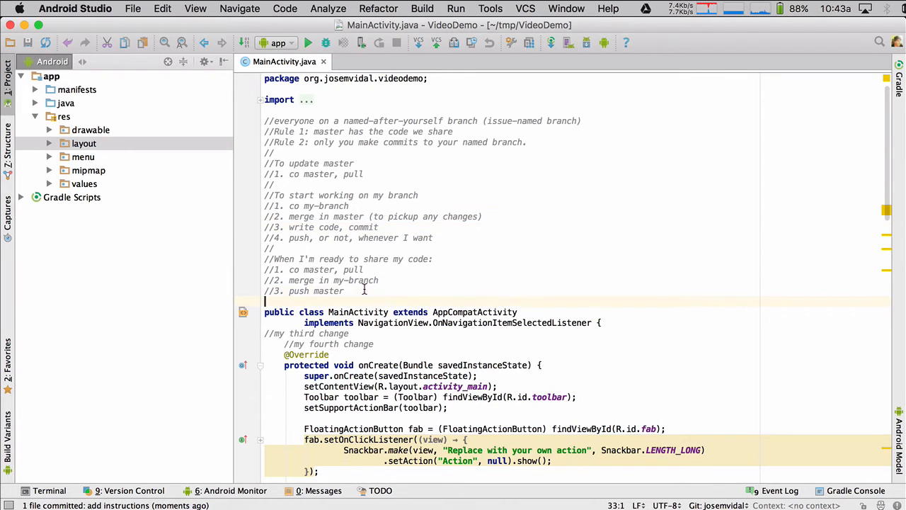
{"action": "type", "text": "//"}
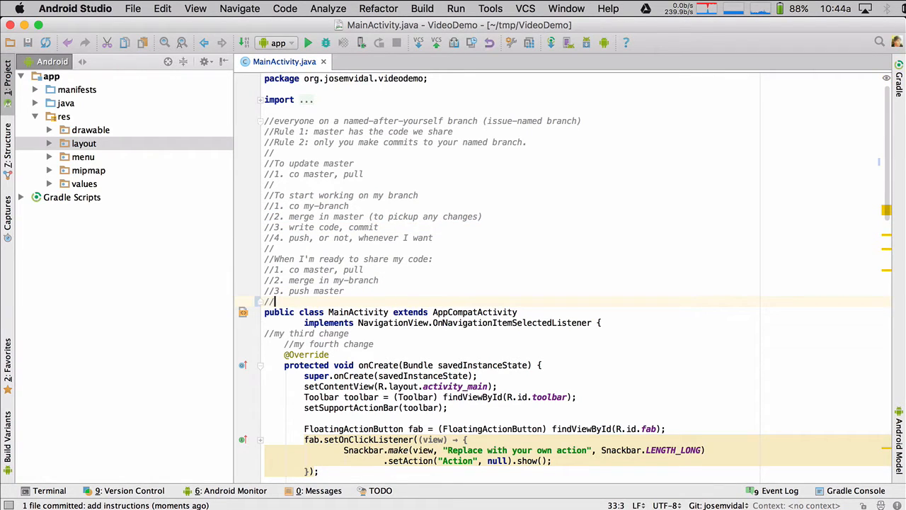
{"action": "type", "text": "josemvidal"}
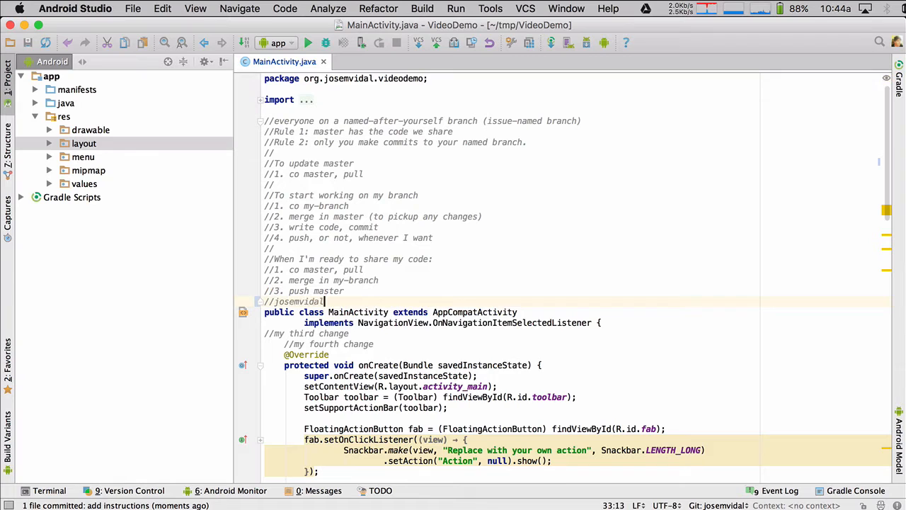
{"action": "type", "text": "commit 1"}
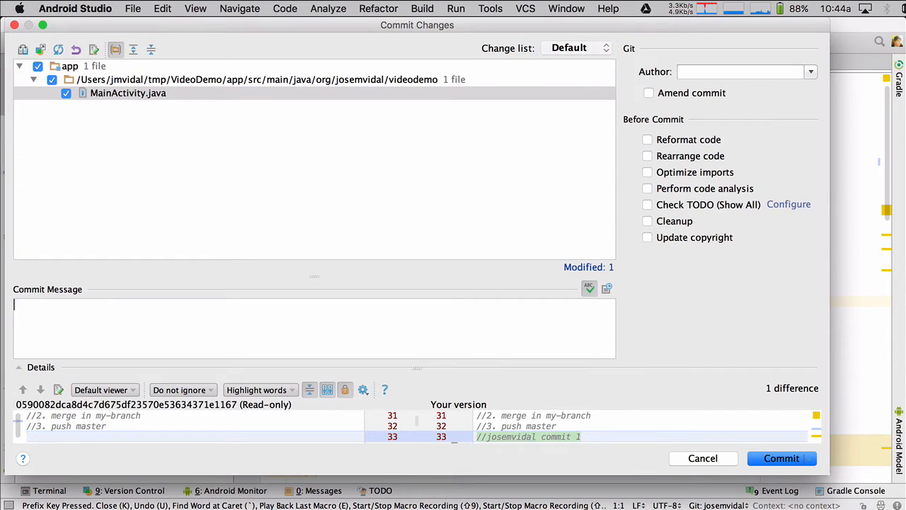
Commit with message "jmvidal commit" using Commit and Push, pushing both commits to origin
{"action": "type", "text": "jmvidal commit 1"}
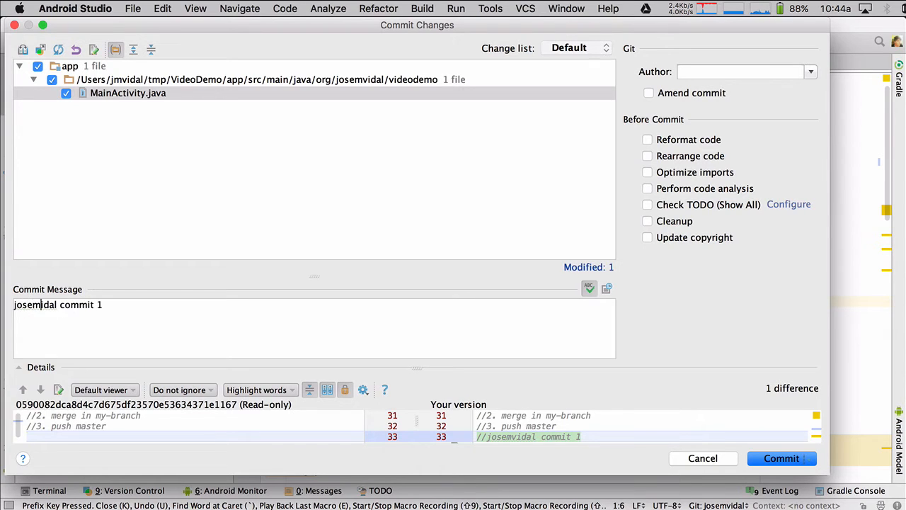
{"action": "left_click", "coordinate": [810, 459]}
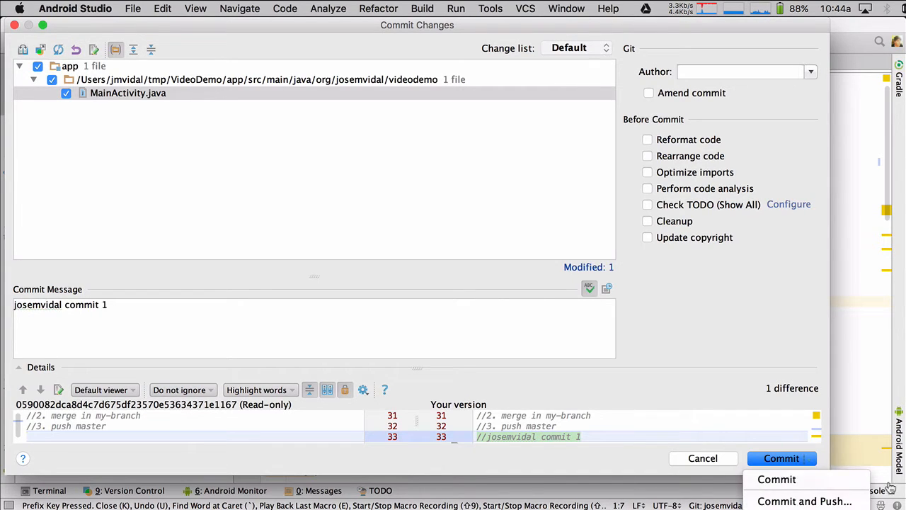
{"action": "mouse_move", "coordinate": [804, 501]}
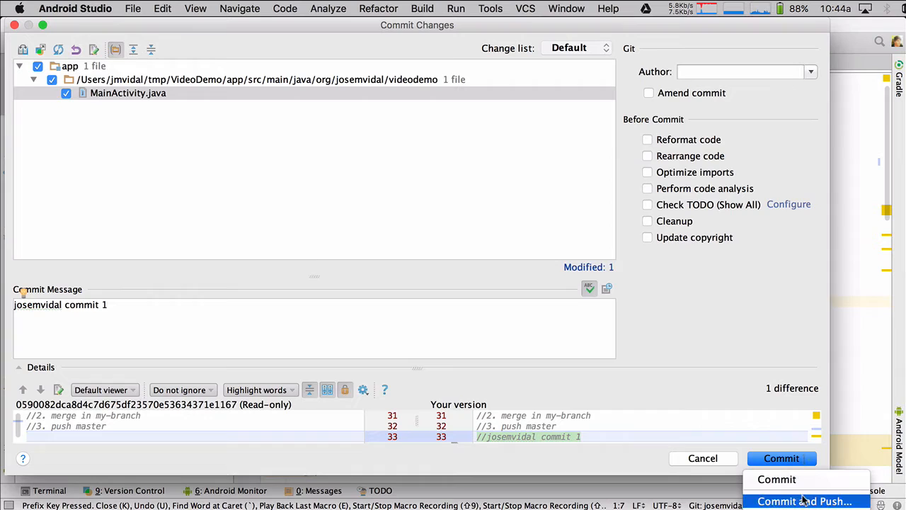
{"action": "left_click", "coordinate": [805, 501]}
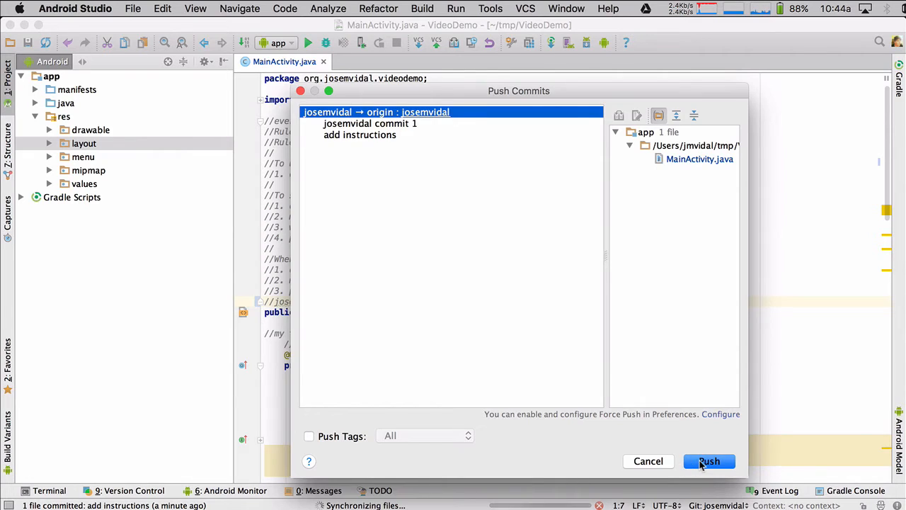
{"action": "left_click", "coordinate": [708, 461]}
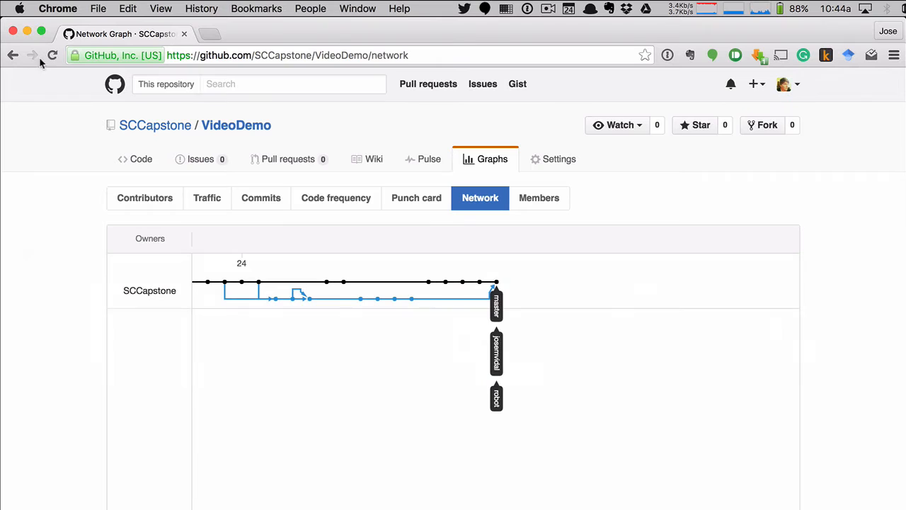
Refresh the GitHub network graph and switch between the josemvidal and master branch views
{"action": "left_click", "coordinate": [51, 55]}
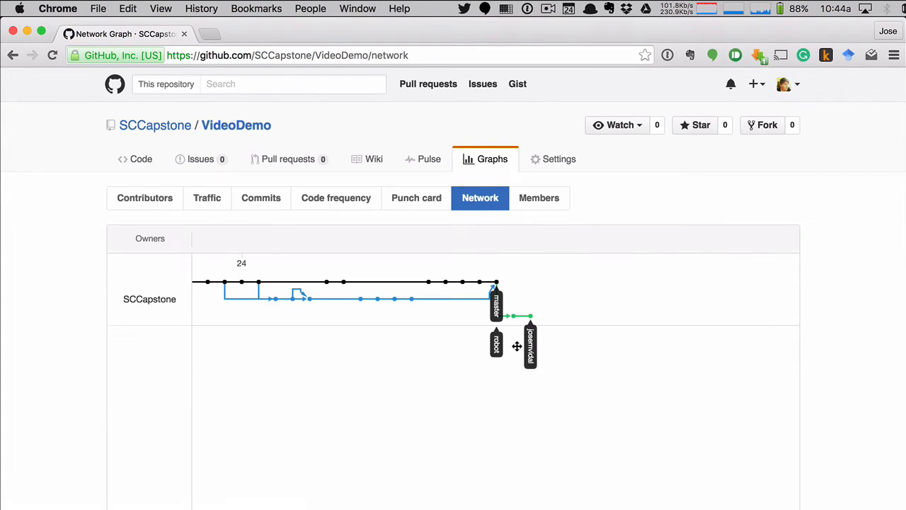
{"action": "mouse_move", "coordinate": [512, 318]}
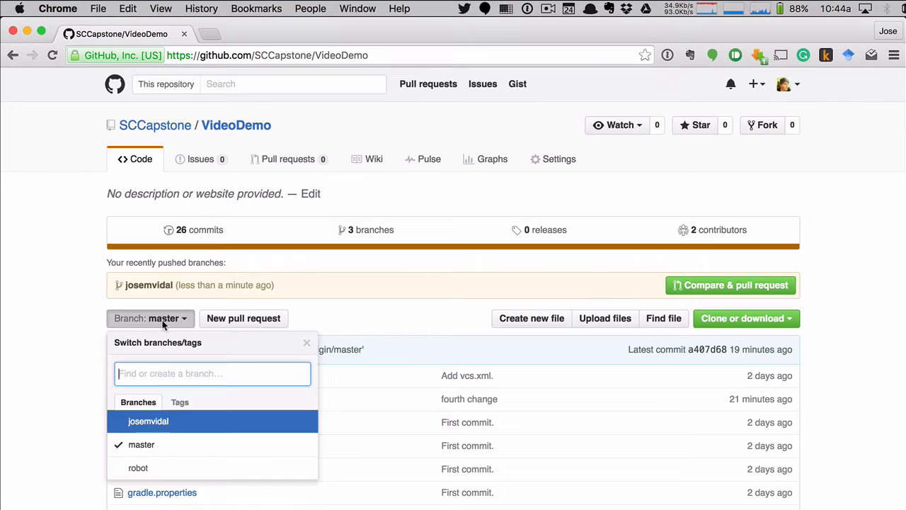
{"action": "mouse_move", "coordinate": [167, 422]}
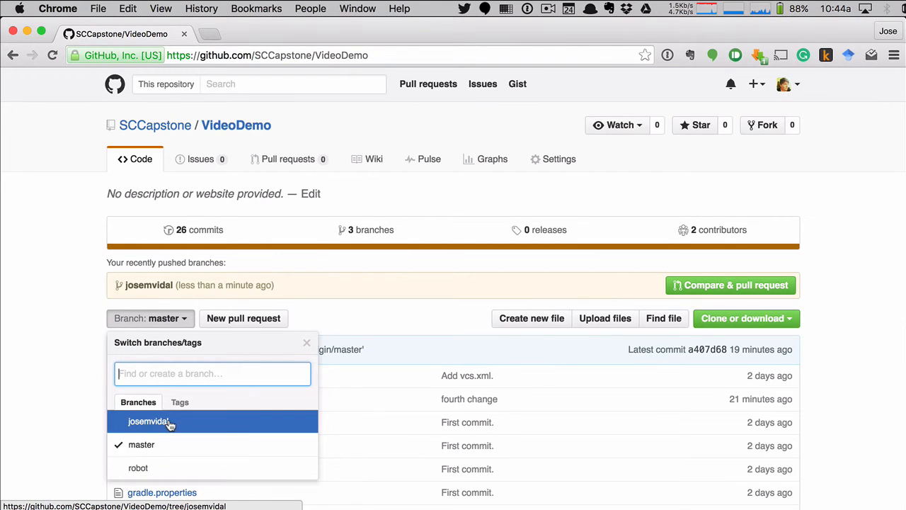
{"action": "left_click", "coordinate": [150, 422]}
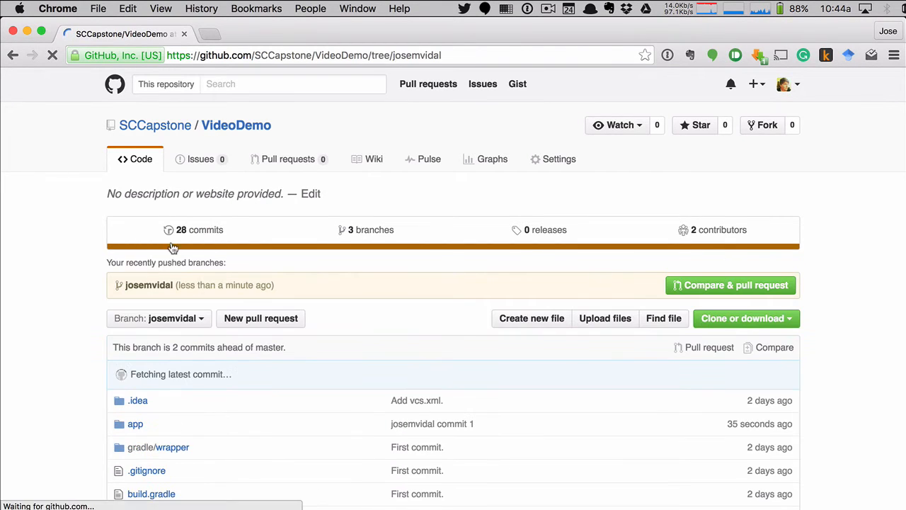
{"action": "left_click", "coordinate": [157, 317]}
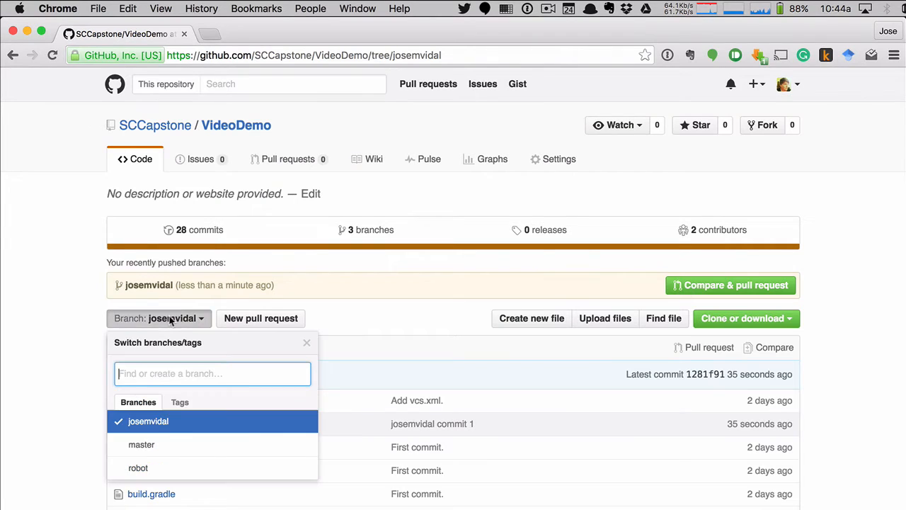
{"action": "left_click", "coordinate": [142, 445]}
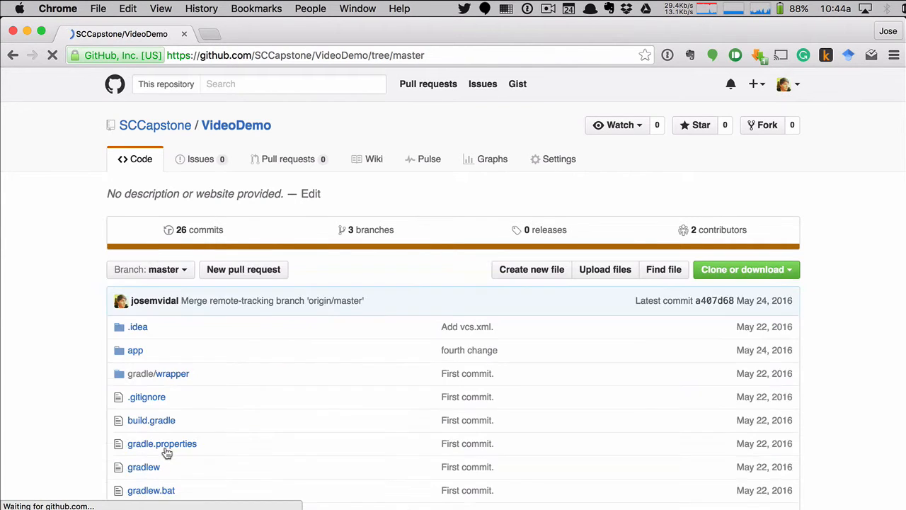
{"action": "left_click", "coordinate": [52, 56]}
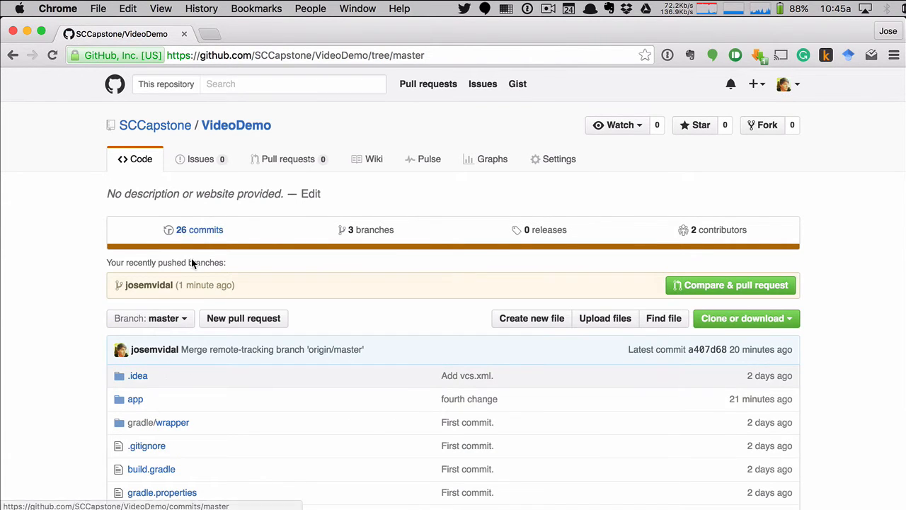
{"action": "left_click", "coordinate": [149, 317]}
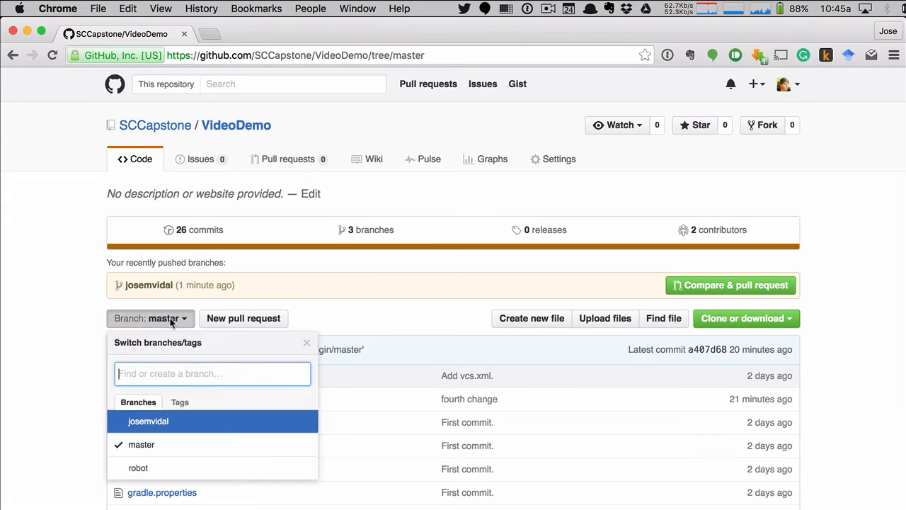
{"action": "left_click", "coordinate": [149, 422]}
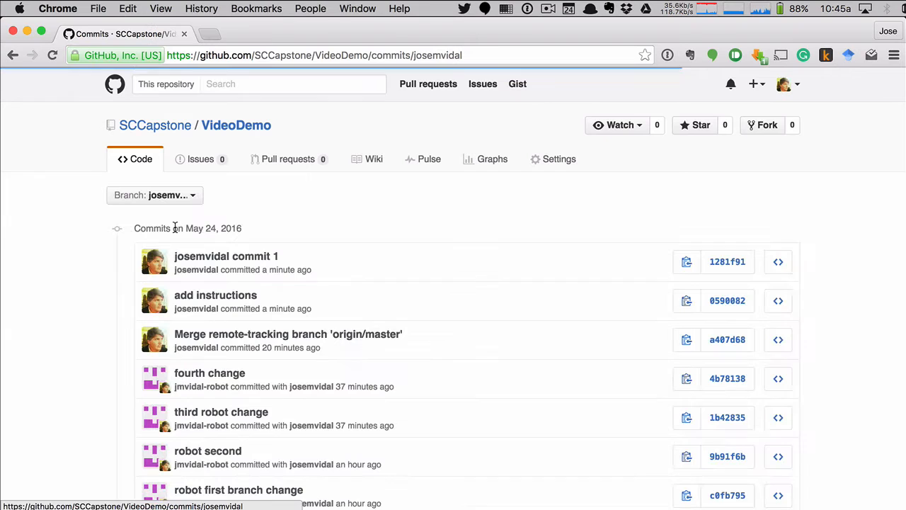
Review the josemvidal branch's commit list and the "add instructions" diff of MainActivity.java
{"action": "left_click", "coordinate": [226, 255]}
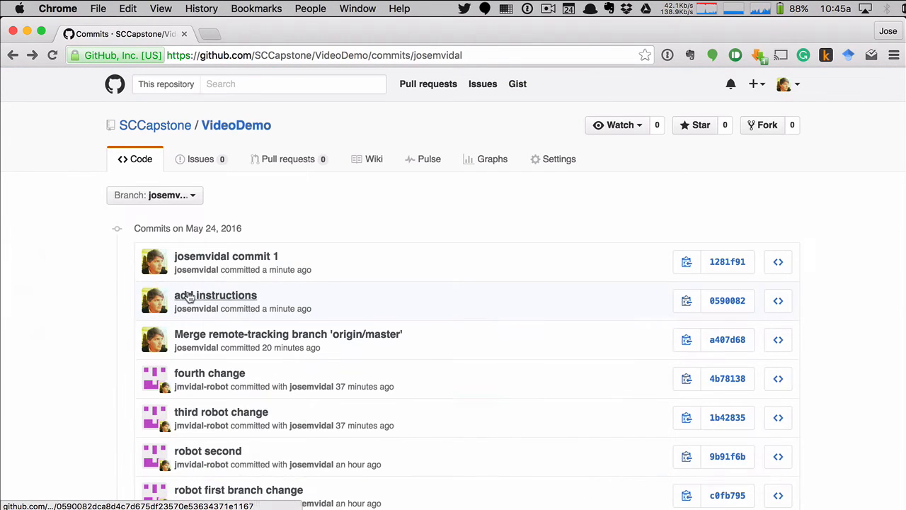
{"action": "left_click", "coordinate": [215, 294]}
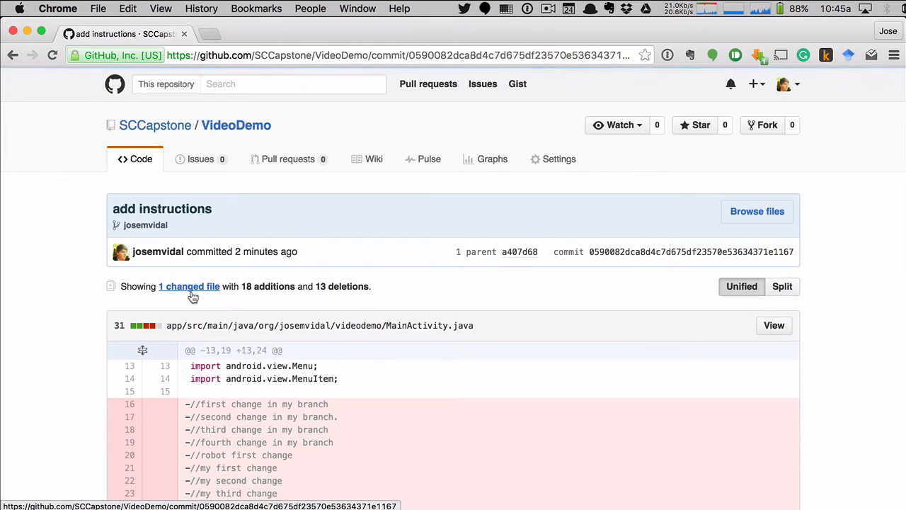
{"action": "scroll", "scroll_direction": "down", "scroll_amount": 3}
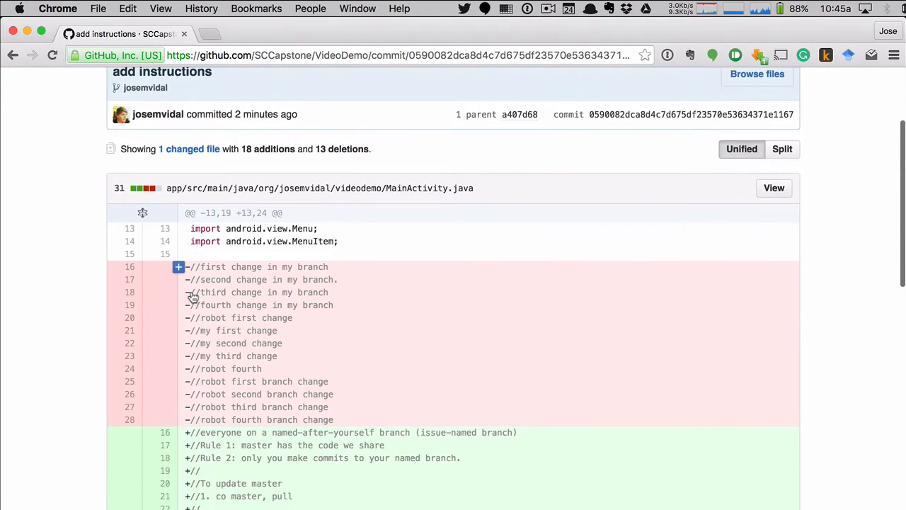
{"action": "scroll", "scroll_direction": "down", "scroll_amount": 3}
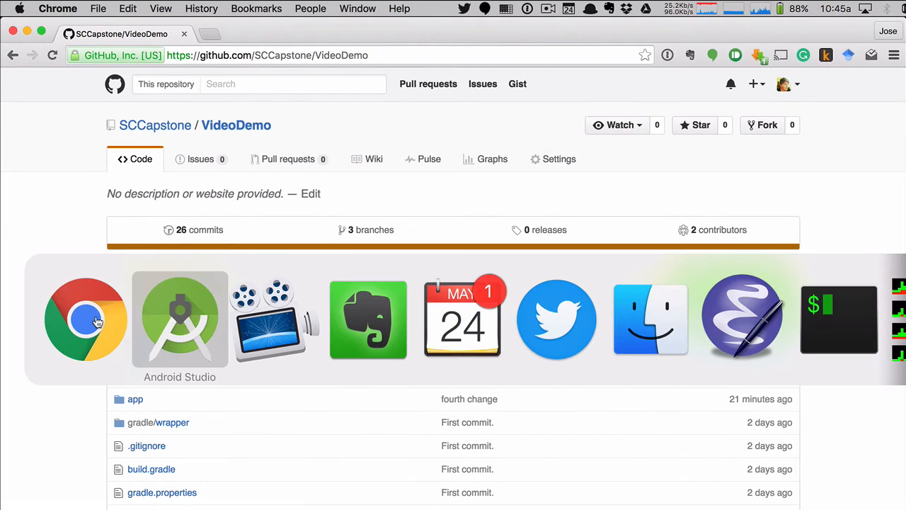
Bring Android Studio forward and switch to the ~/demo/VideoDemo project window via the Window menu
{"action": "left_click", "coordinate": [178, 320]}
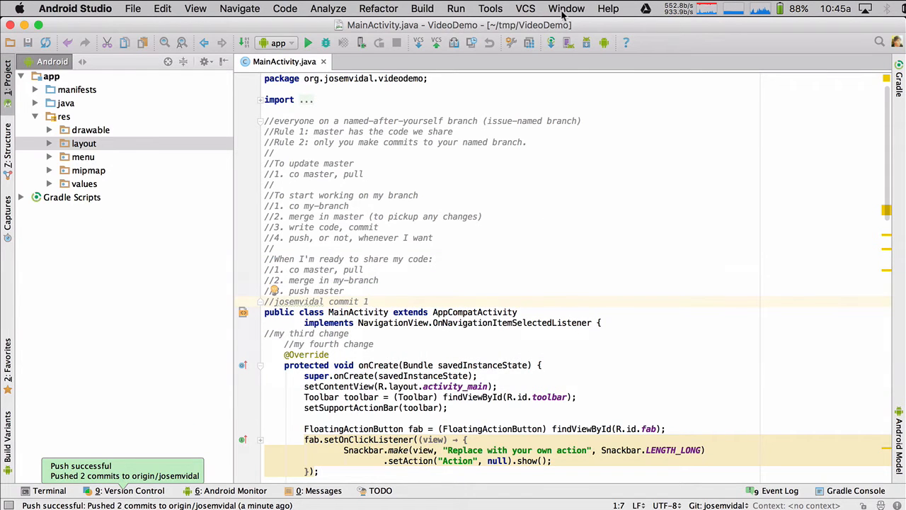
{"action": "left_click", "coordinate": [566, 8]}
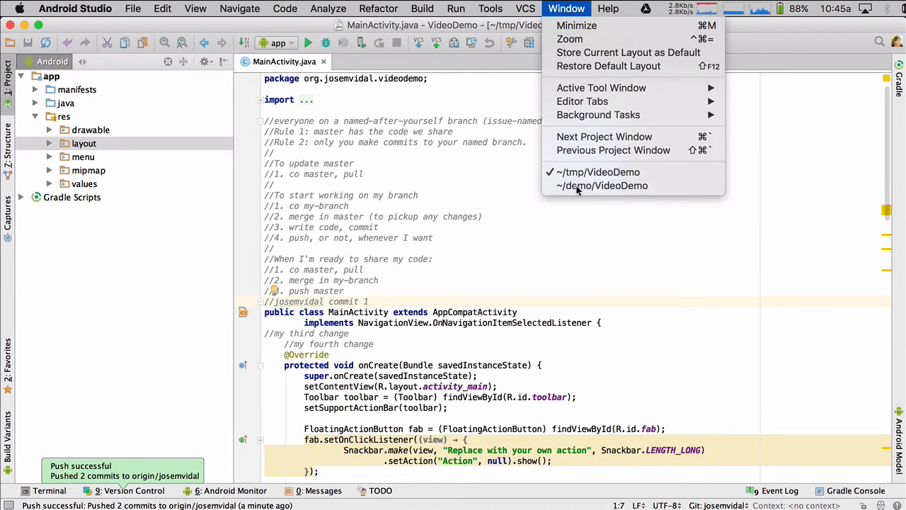
{"action": "left_click", "coordinate": [602, 185]}
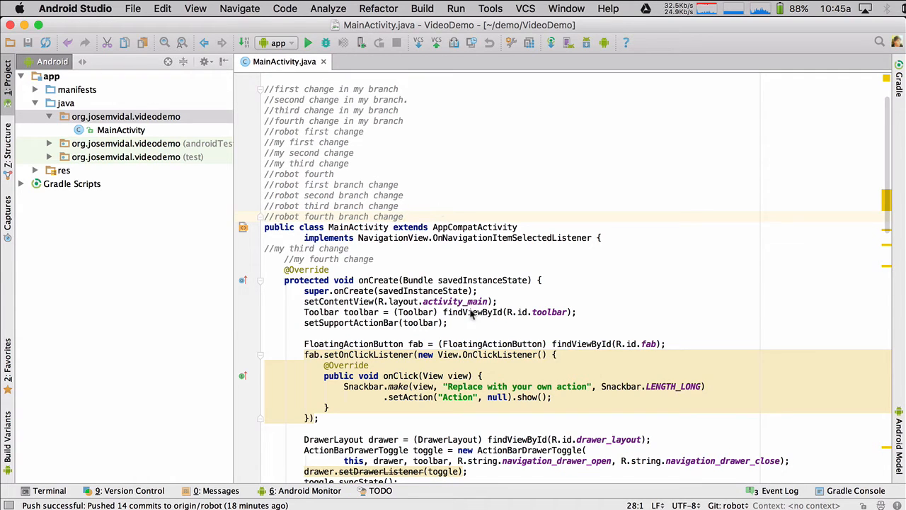
{"action": "mouse_move", "coordinate": [535, 68]}
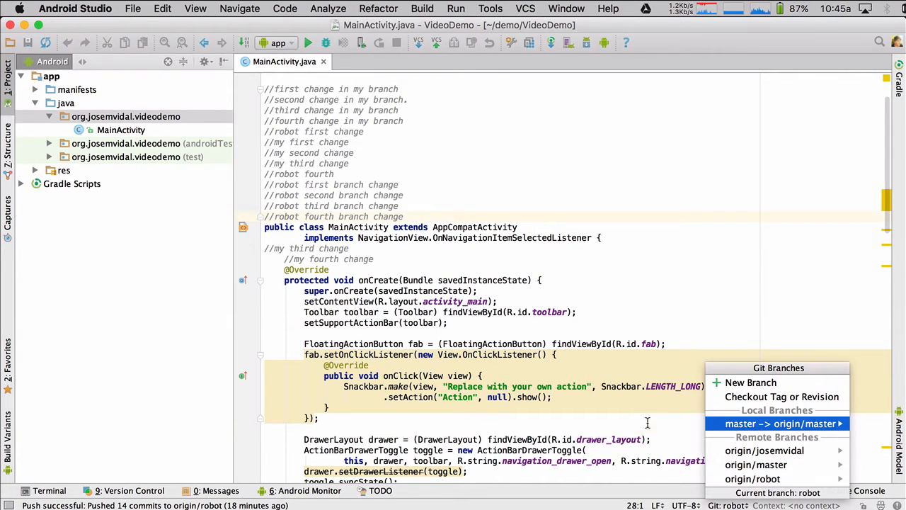
Add a "//1010101" binary-digit comment line above the class in MainActivity.java
{"action": "left_click", "coordinate": [412, 201]}
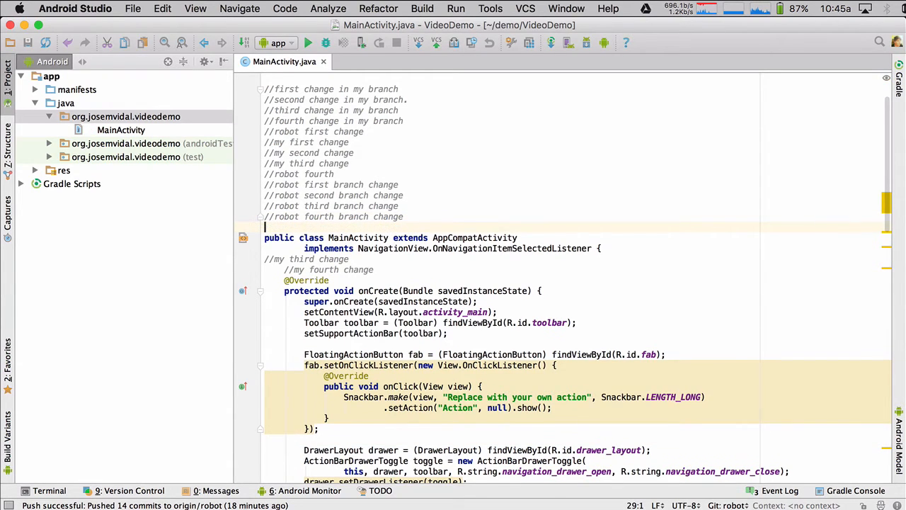
{"action": "type", "text": "1010101"}
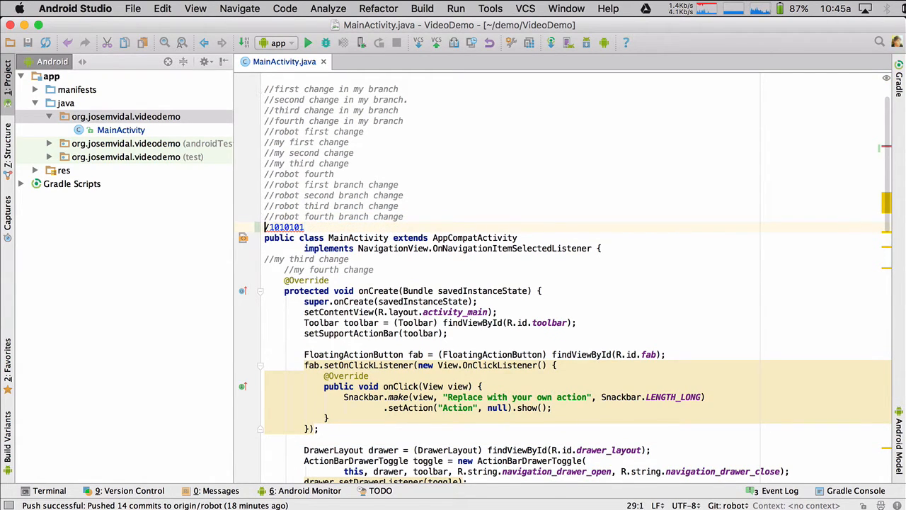
{"action": "type", "text": "//"}
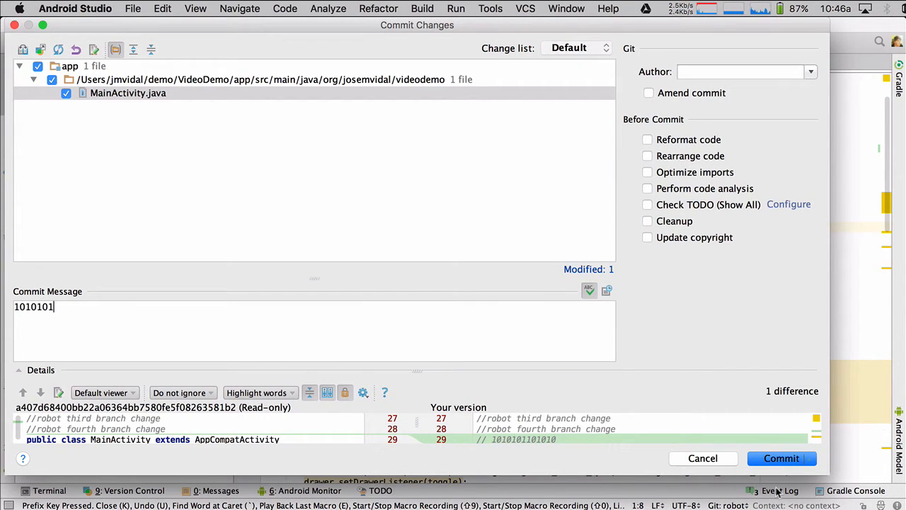
Commit the change with message "10101011" and push it to origin via Commit and Push
{"action": "left_click", "coordinate": [782, 458]}
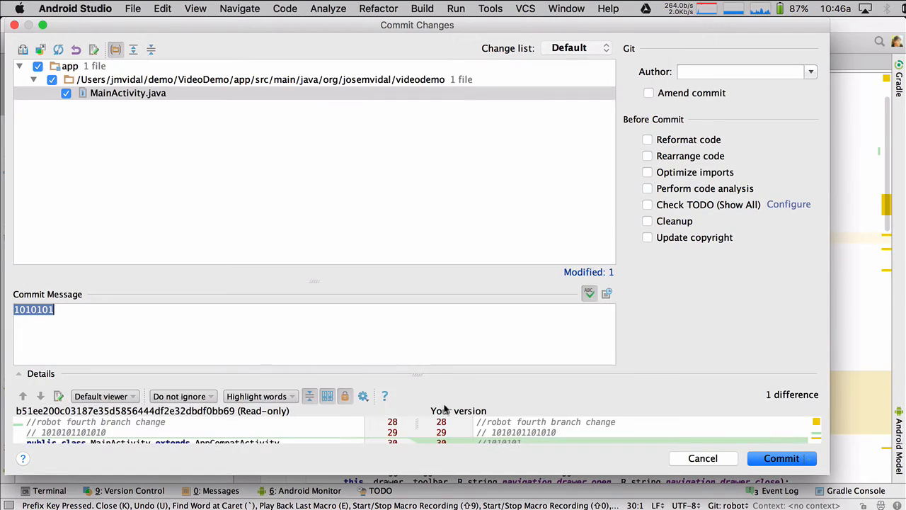
{"action": "type", "text": "10101011"}
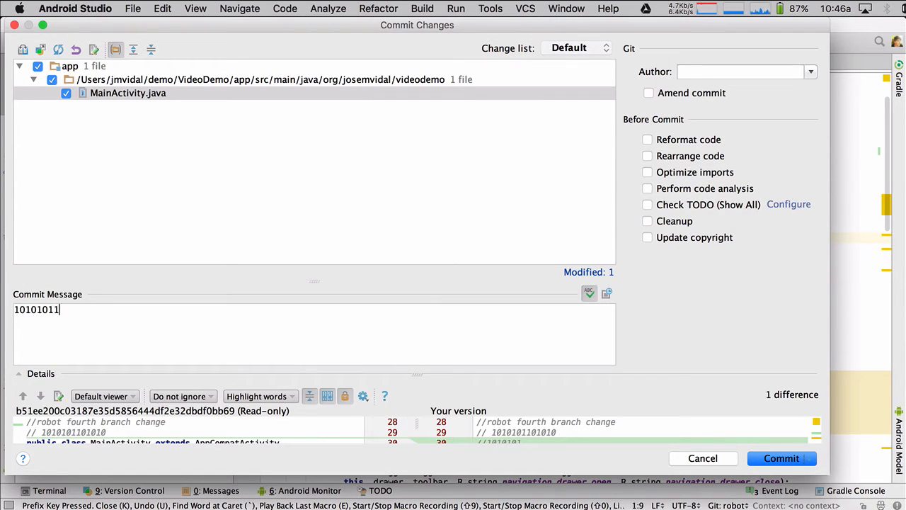
{"action": "left_click", "coordinate": [807, 459]}
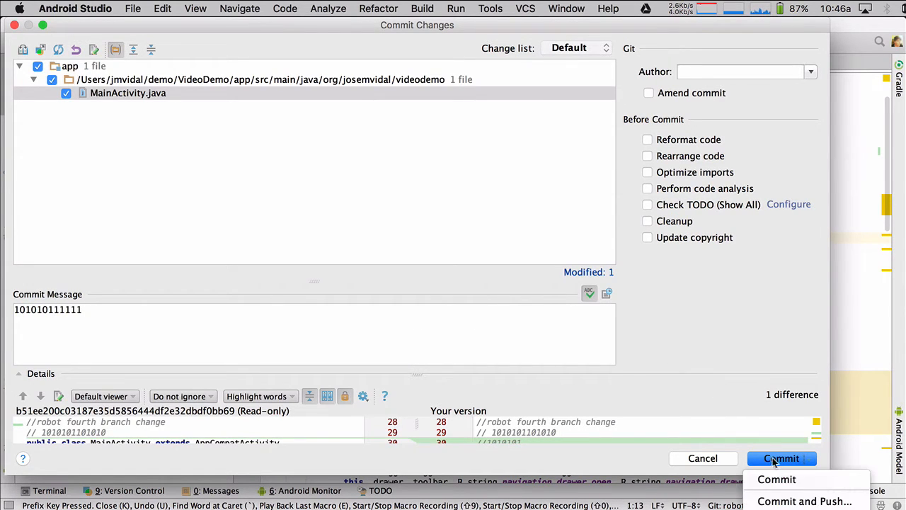
{"action": "mouse_move", "coordinate": [805, 501]}
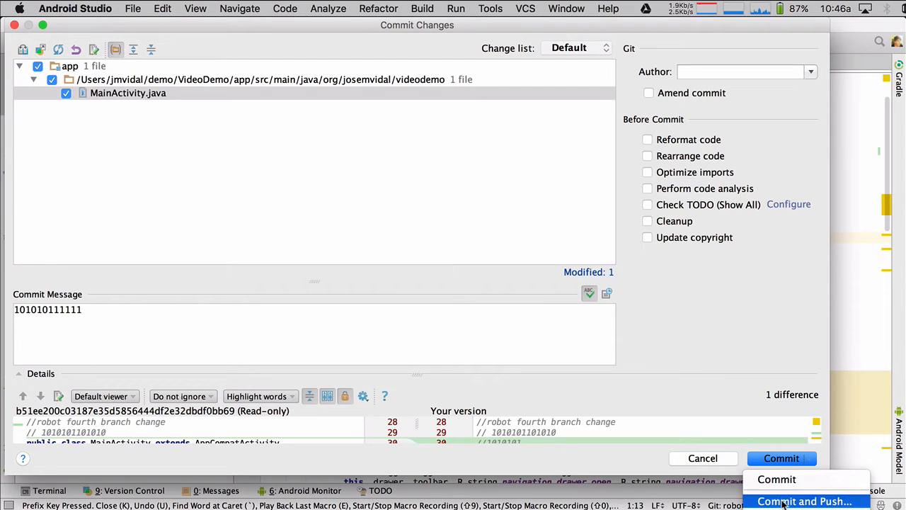
{"action": "left_click", "coordinate": [804, 501]}
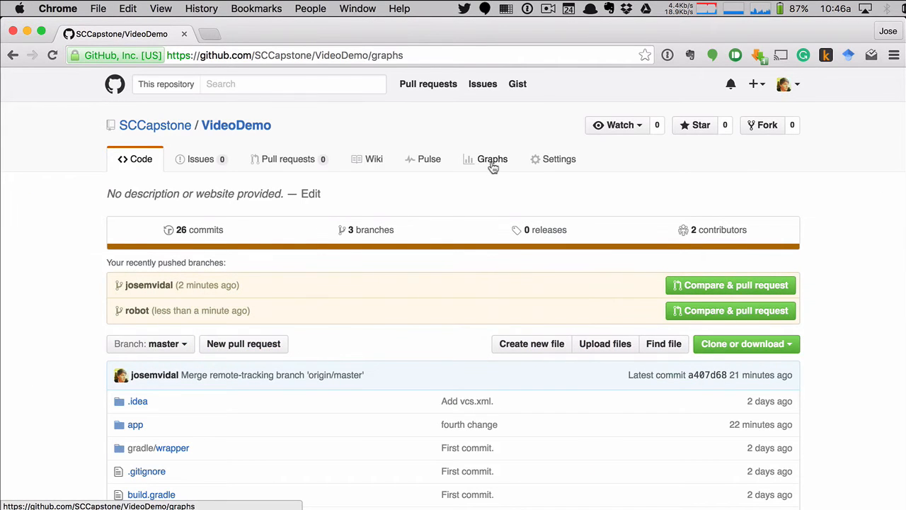
Reload the VideoDemo network graph until the robot branch's new commit appears
{"action": "left_click", "coordinate": [493, 159]}
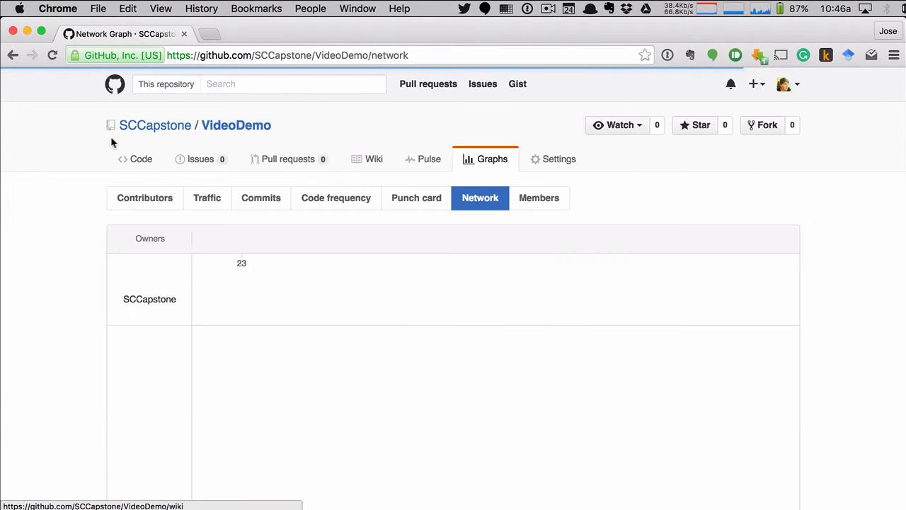
{"action": "left_click", "coordinate": [52, 55]}
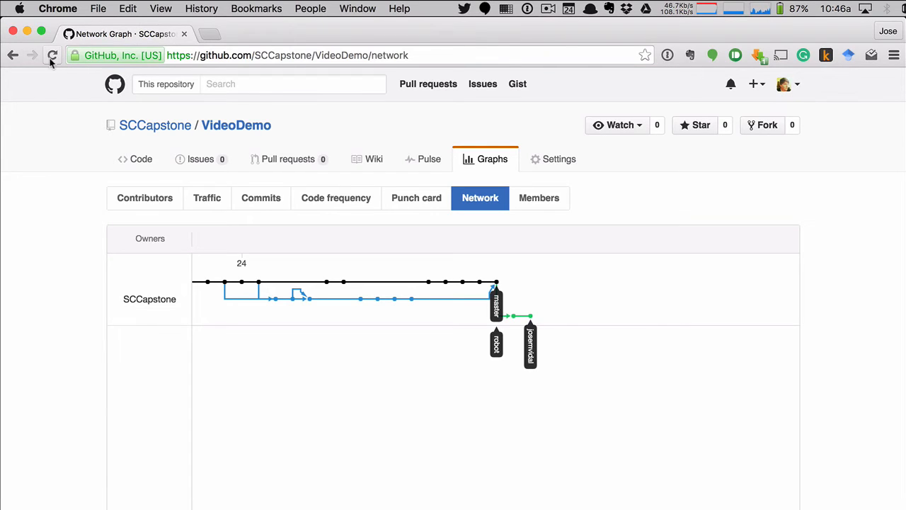
{"action": "left_click", "coordinate": [52, 55]}
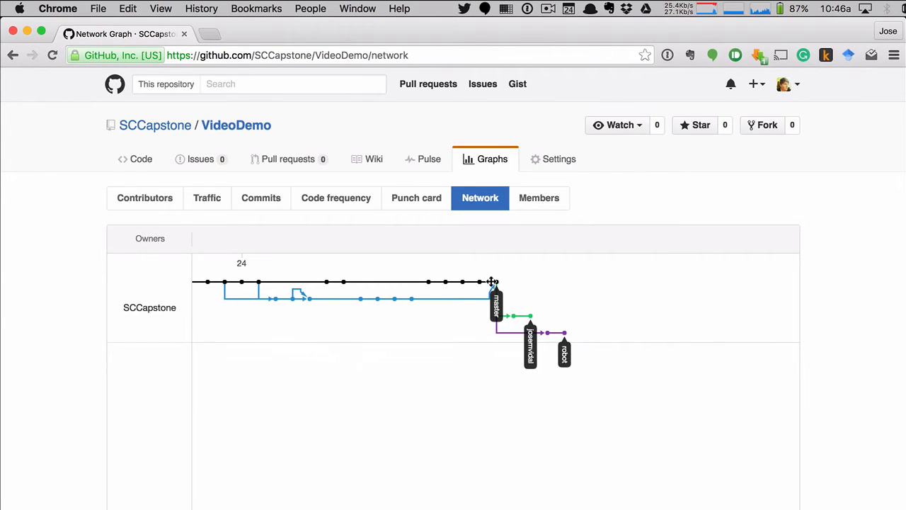
{"action": "mouse_move", "coordinate": [492, 394]}
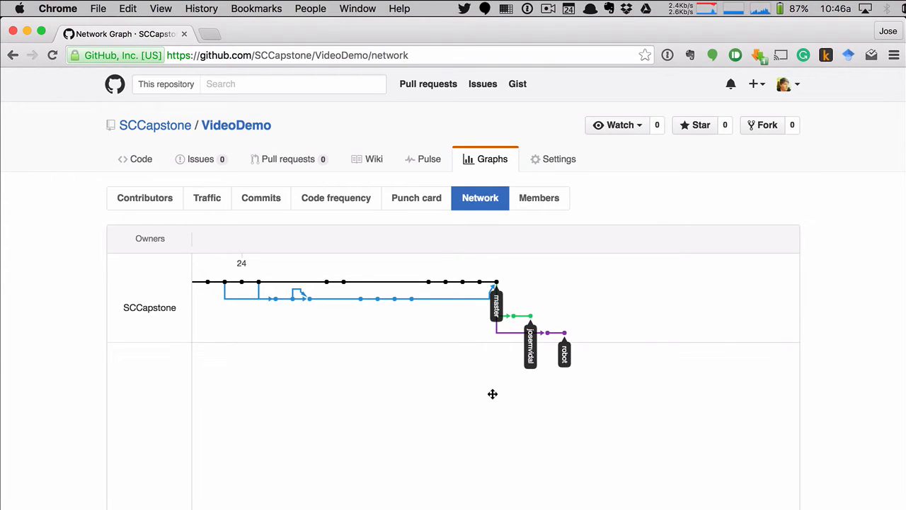
{"action": "mouse_move", "coordinate": [518, 313]}
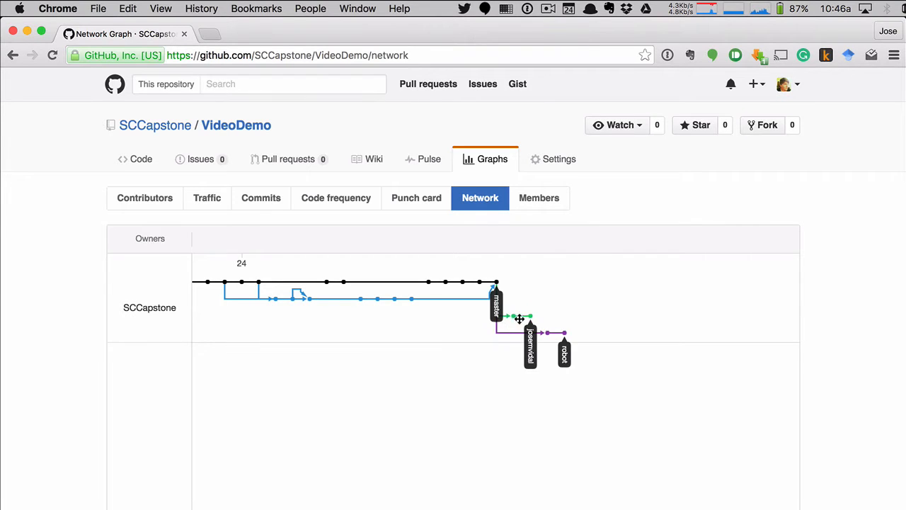
{"action": "mouse_move", "coordinate": [498, 286]}
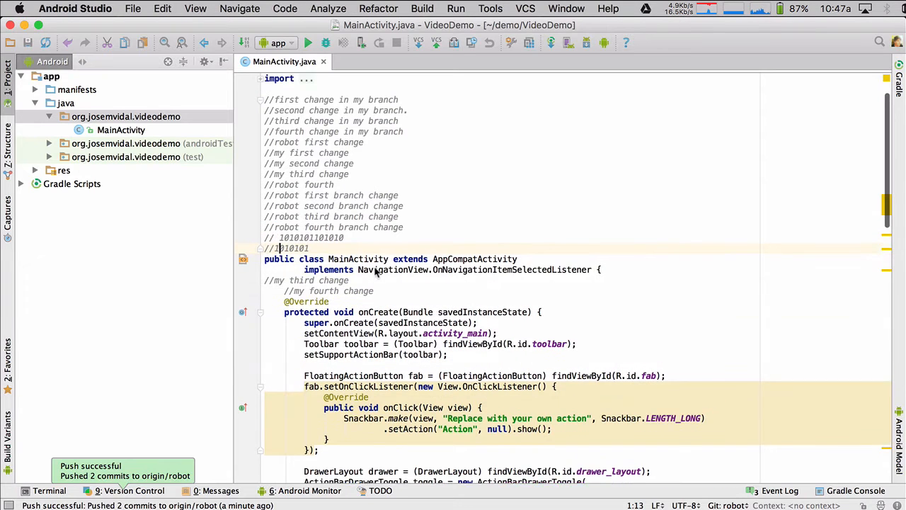
Switch to the /tmp/VideoDemo window and check out the local master branch
{"action": "left_click", "coordinate": [567, 9]}
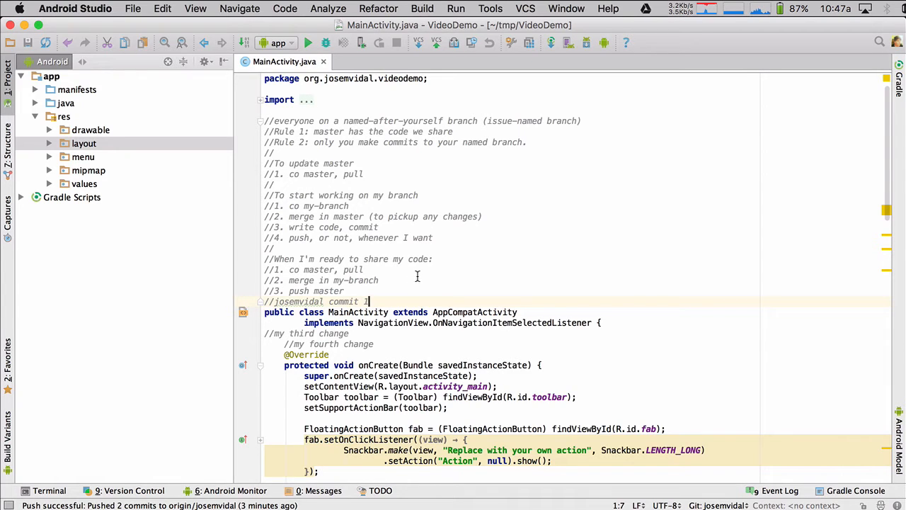
{"action": "mouse_move", "coordinate": [298, 280]}
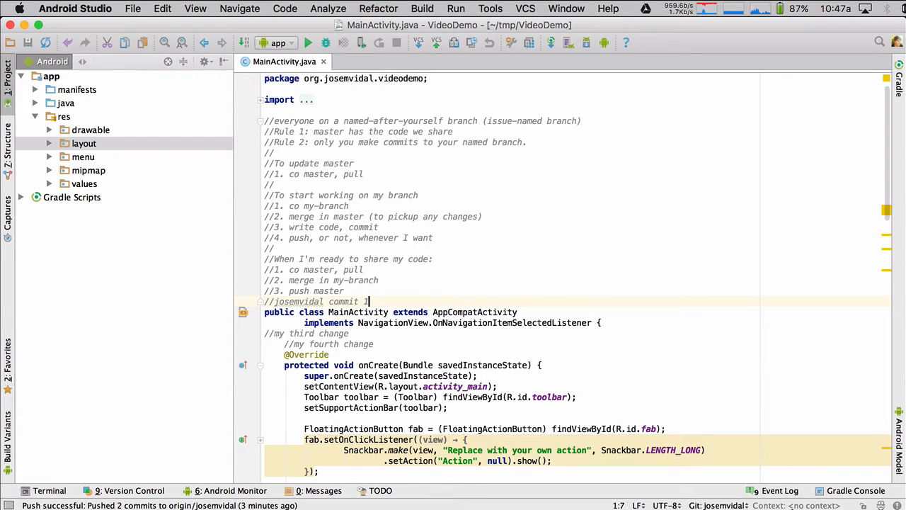
{"action": "left_click", "coordinate": [711, 504]}
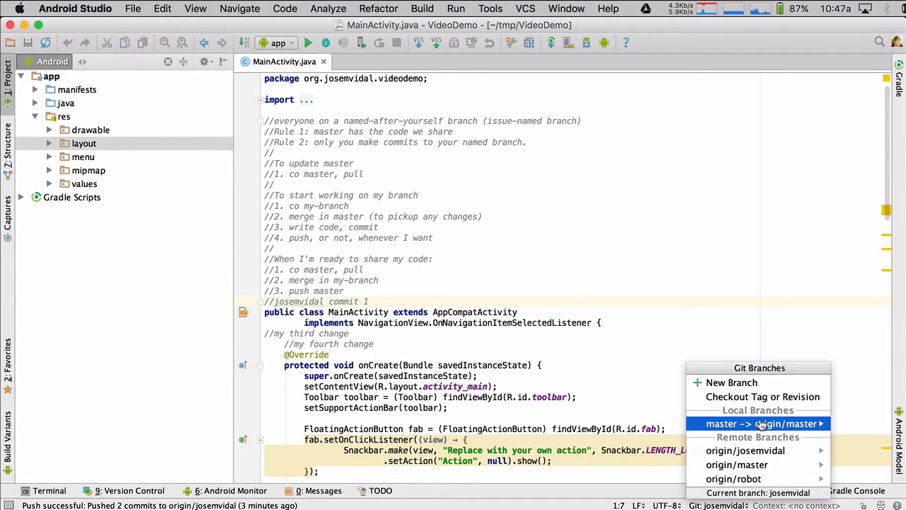
{"action": "left_click", "coordinate": [762, 423]}
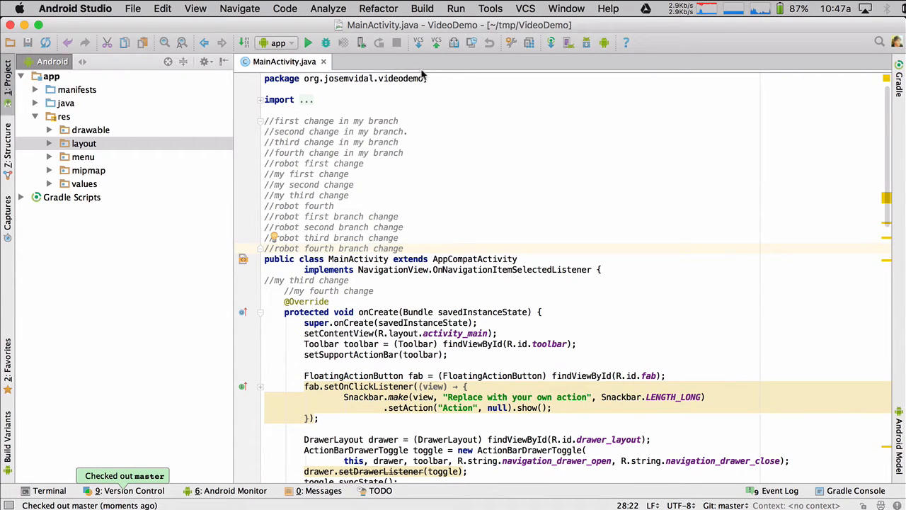
{"action": "mouse_move", "coordinate": [418, 42]}
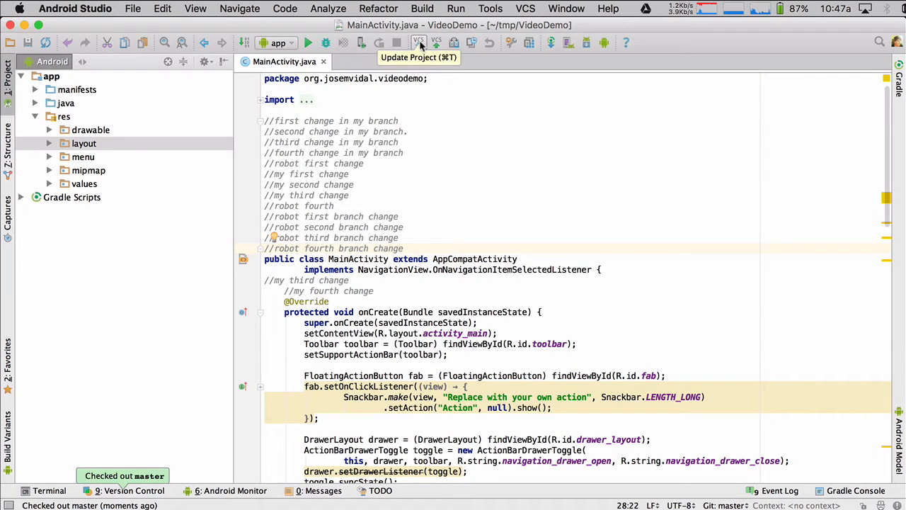
Update the project from VCS with the Merge option, reporting all files up-to-date
{"action": "left_click", "coordinate": [419, 42]}
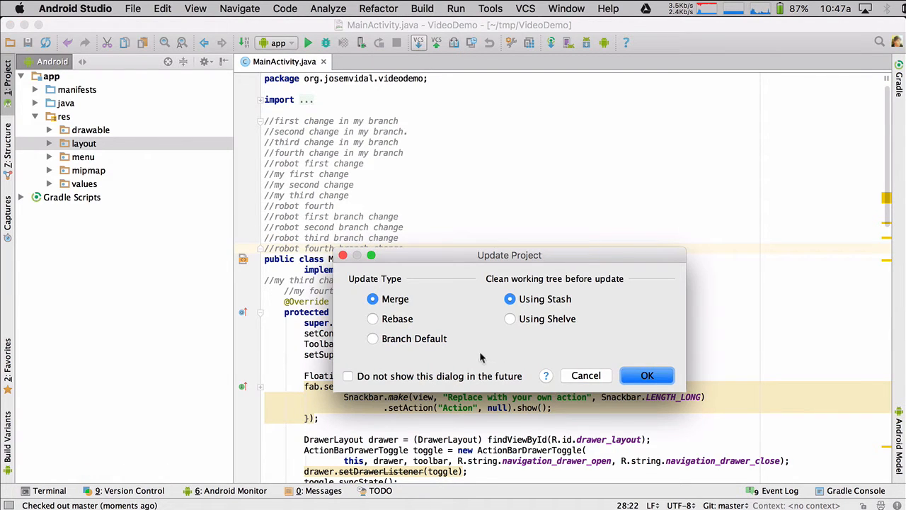
{"action": "left_click", "coordinate": [646, 375]}
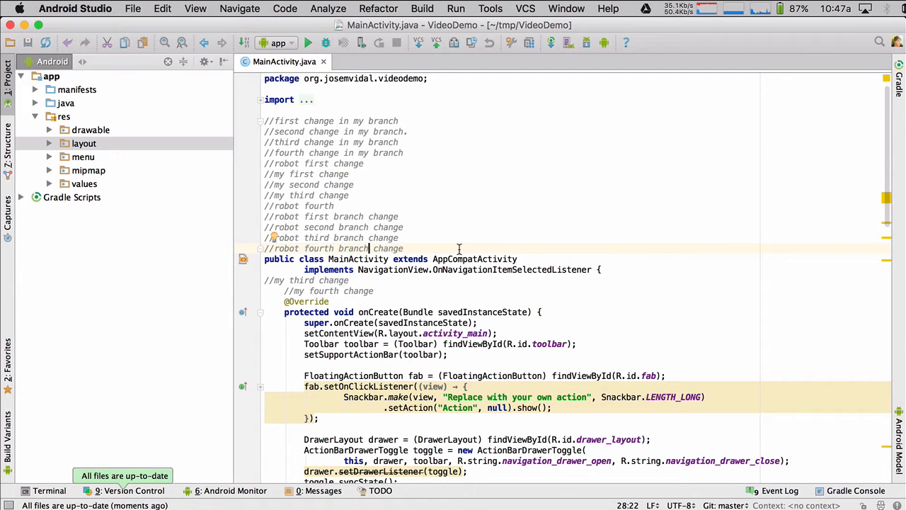
{"action": "mouse_move", "coordinate": [388, 275]}
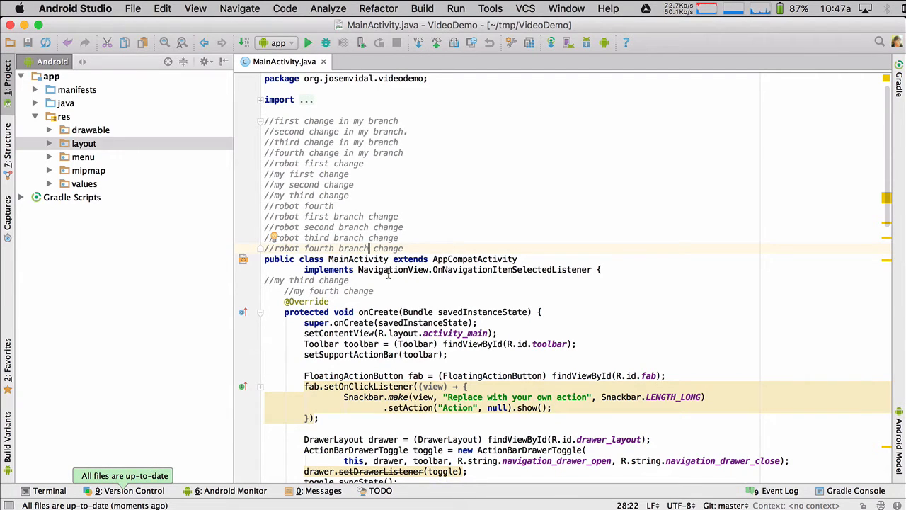
{"action": "mouse_move", "coordinate": [581, 224]}
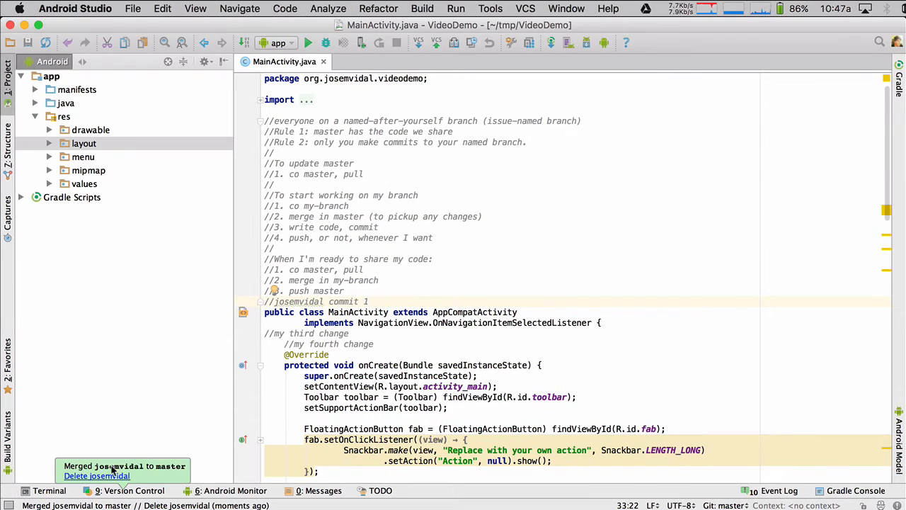
{"action": "mouse_move", "coordinate": [130, 476]}
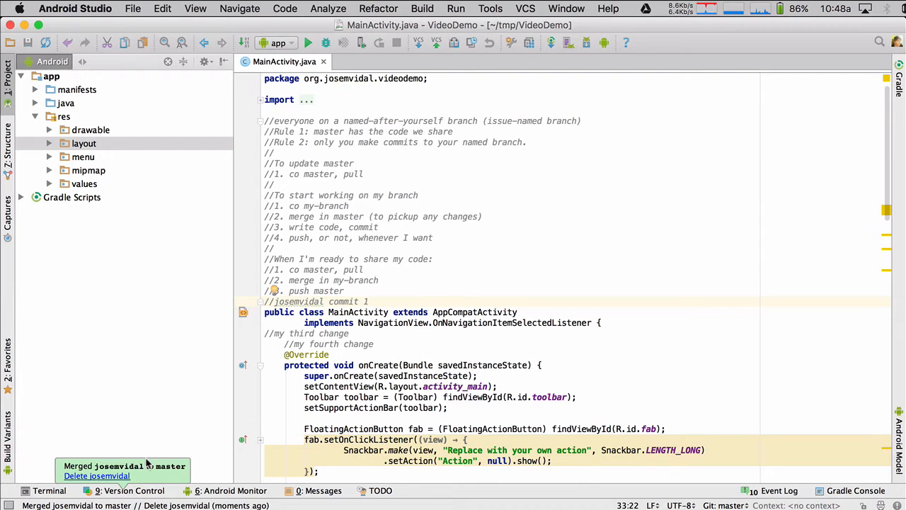
{"action": "mouse_move", "coordinate": [436, 351]}
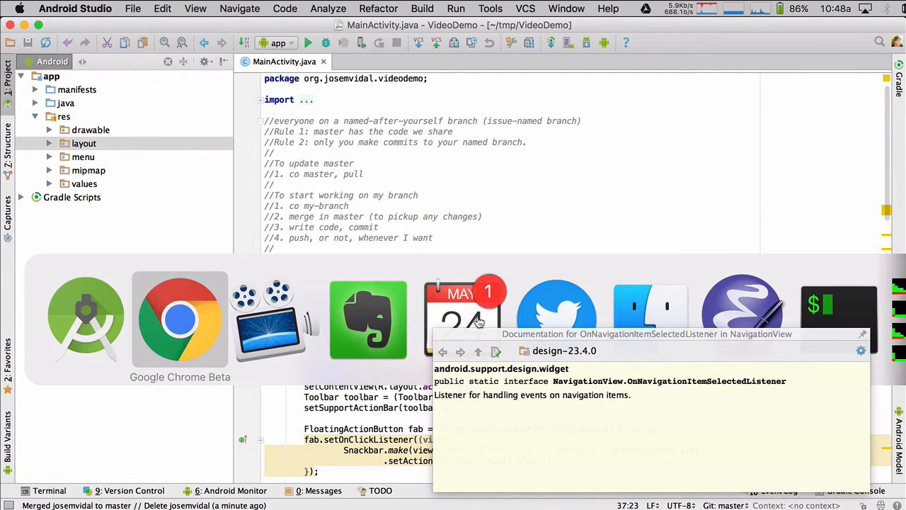
Push master's commits 'josemvidal commit 1' and 'add instructions' to origin/master via VCS > Git > Push
{"action": "left_click", "coordinate": [180, 320]}
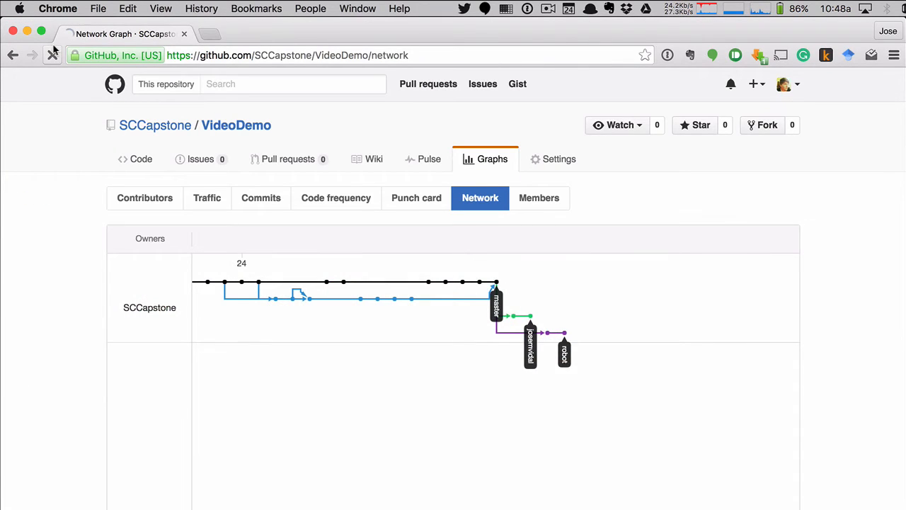
{"action": "left_click", "coordinate": [52, 56]}
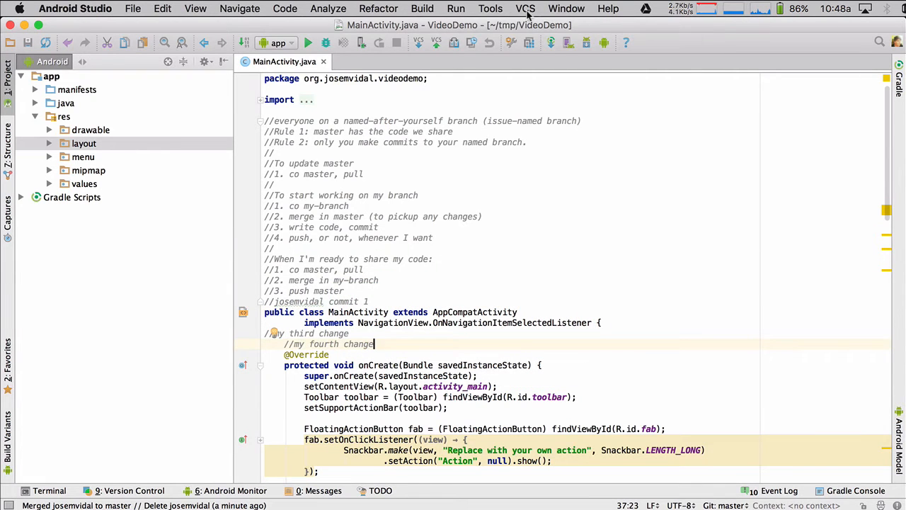
{"action": "left_click", "coordinate": [525, 8]}
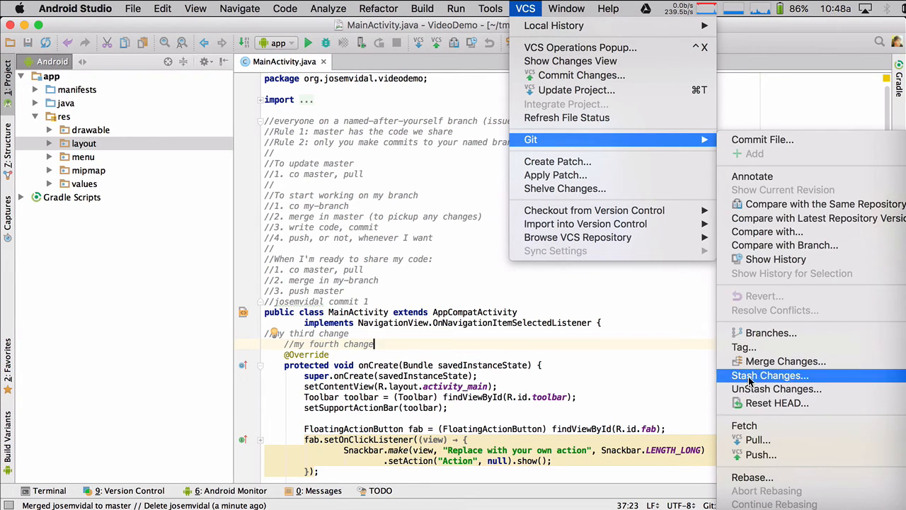
{"action": "left_click", "coordinate": [760, 455]}
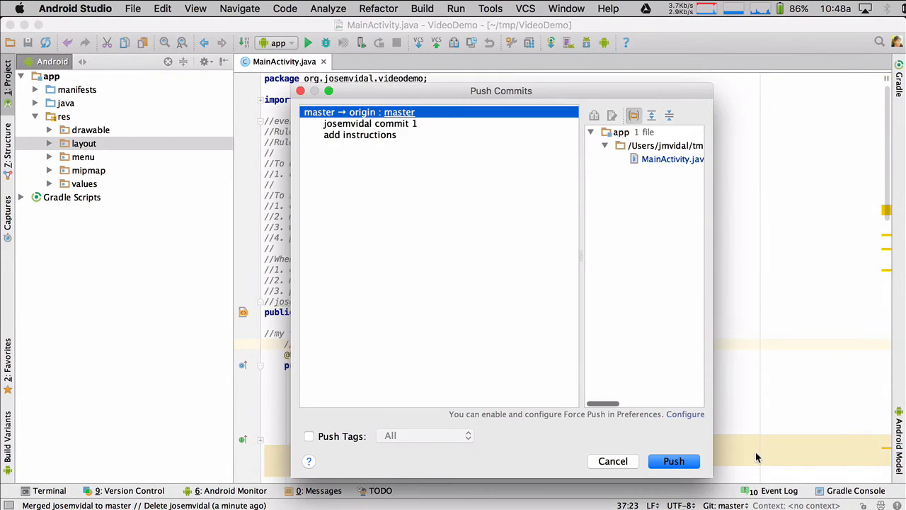
{"action": "left_click", "coordinate": [674, 462]}
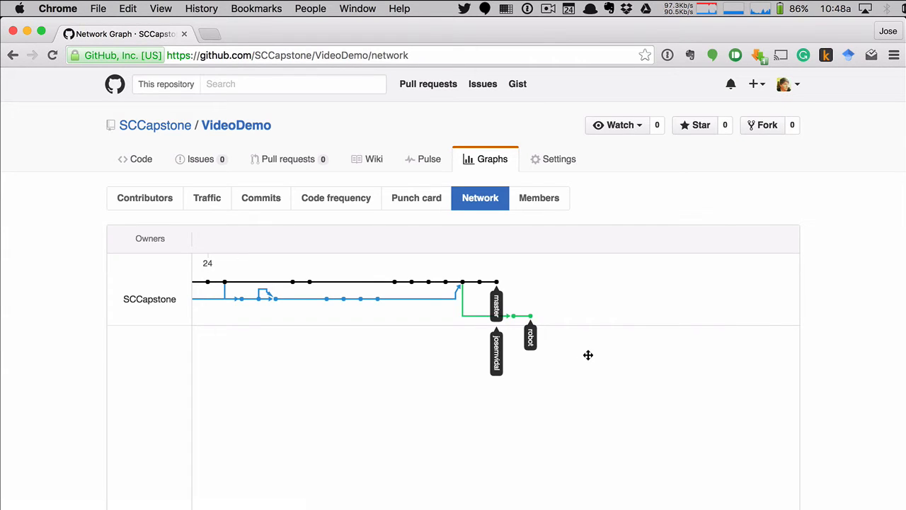
{"action": "mouse_move", "coordinate": [480, 283]}
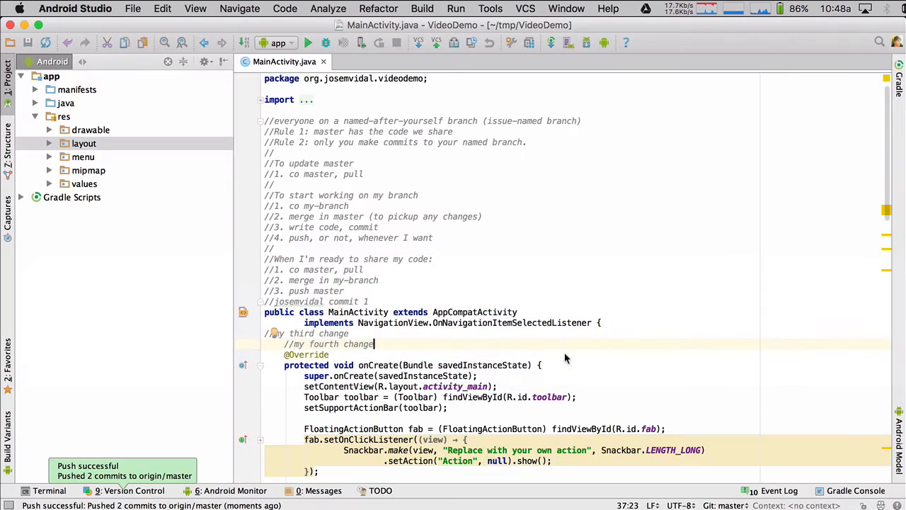
{"action": "mouse_move", "coordinate": [615, 383]}
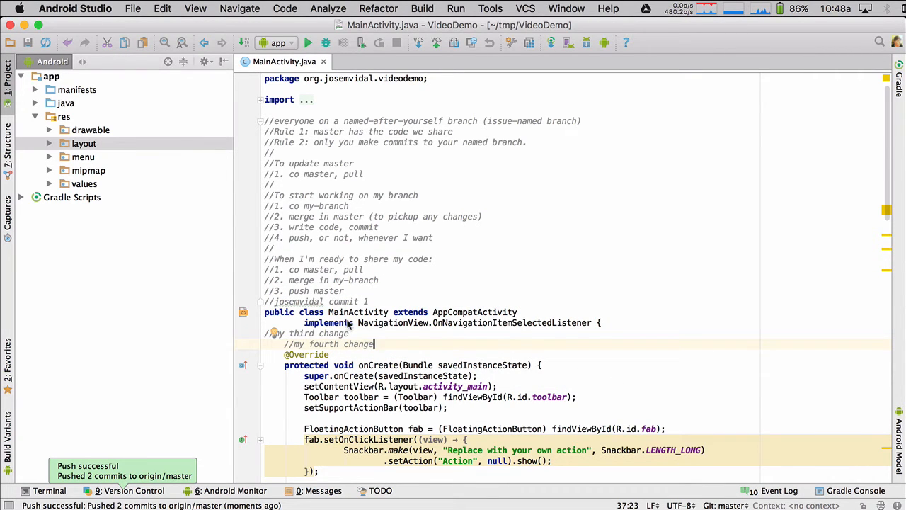
{"action": "mouse_move", "coordinate": [388, 198]}
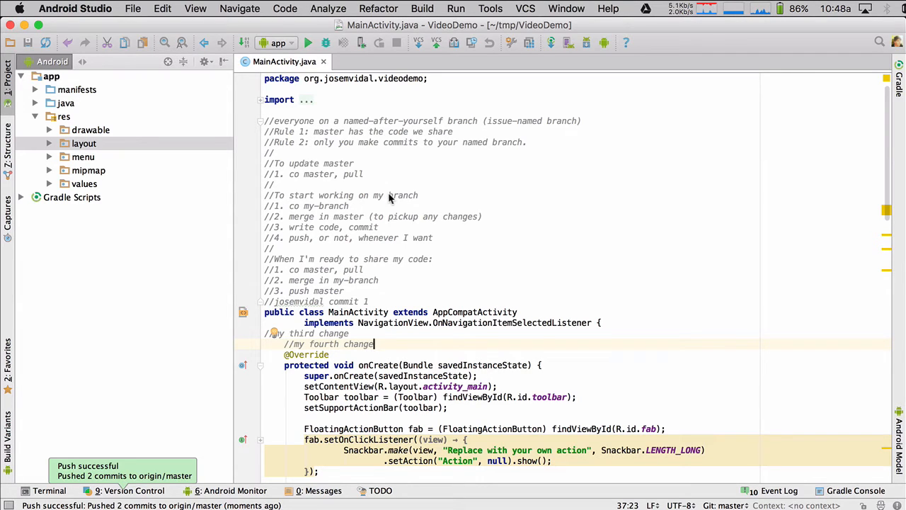
{"action": "mouse_move", "coordinate": [280, 233]}
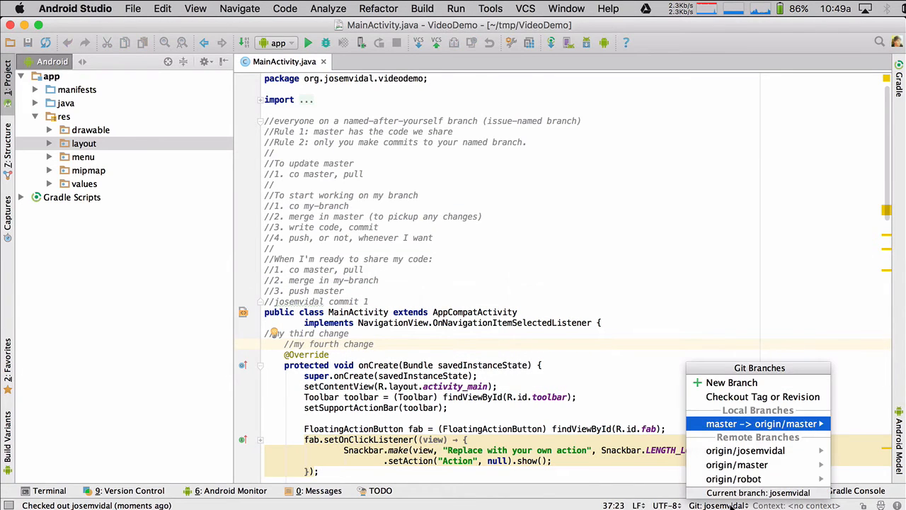
{"action": "mouse_move", "coordinate": [793, 423]}
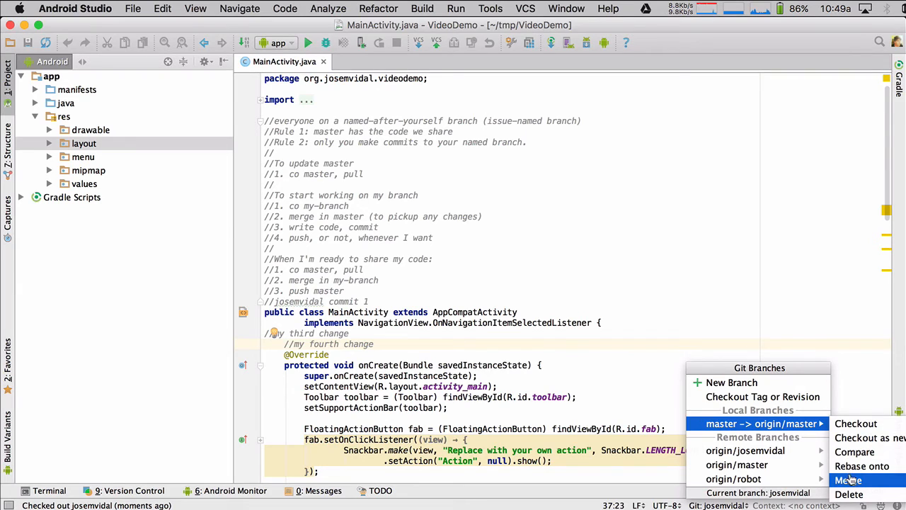
Merge master into the checked-out josemvidal branch, reported already up to date
{"action": "left_click", "coordinate": [849, 480]}
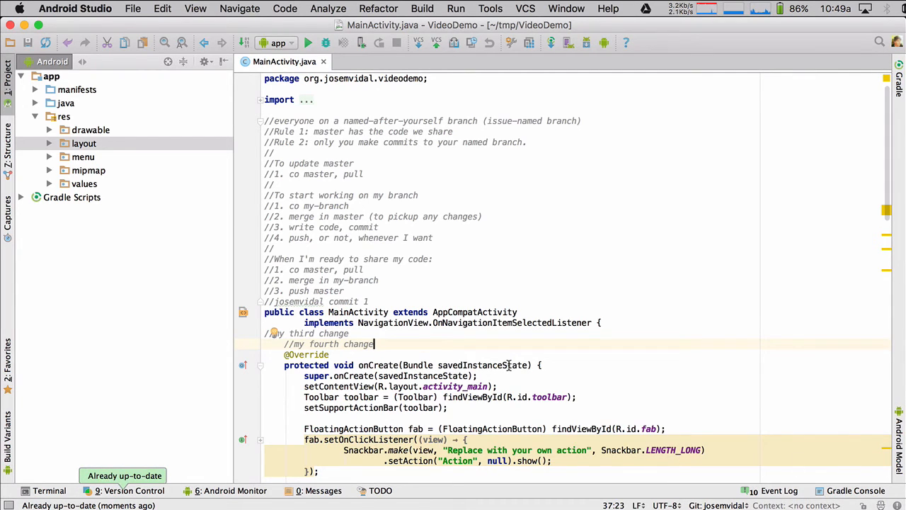
{"action": "mouse_move", "coordinate": [472, 260]}
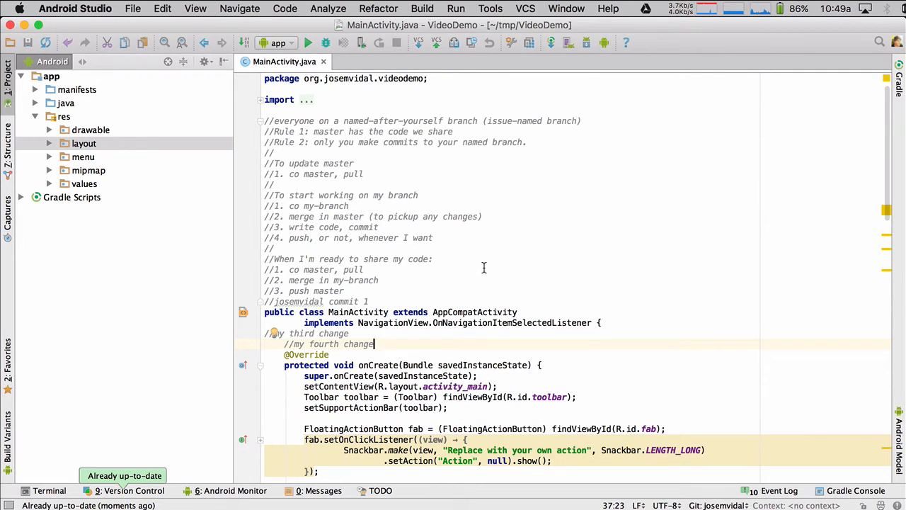
{"action": "mouse_move", "coordinate": [511, 275]}
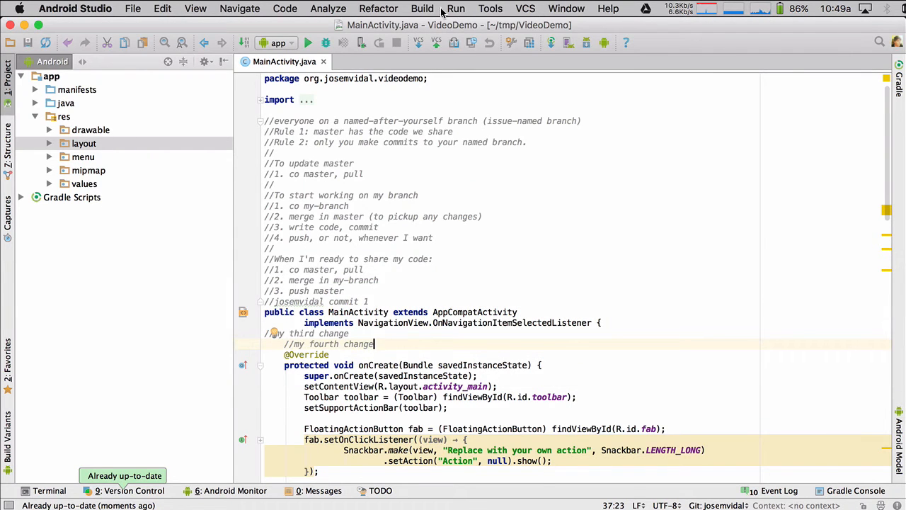
{"action": "left_click", "coordinate": [566, 8]}
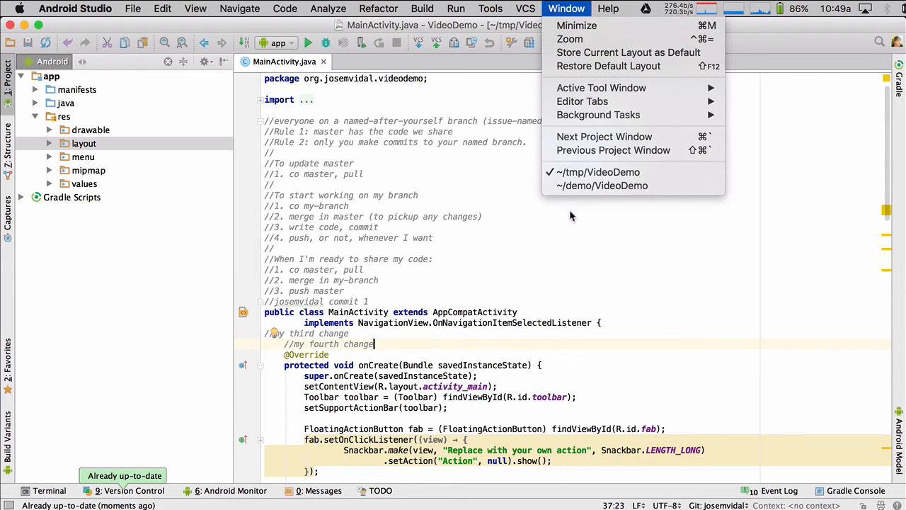
{"action": "left_click", "coordinate": [603, 185]}
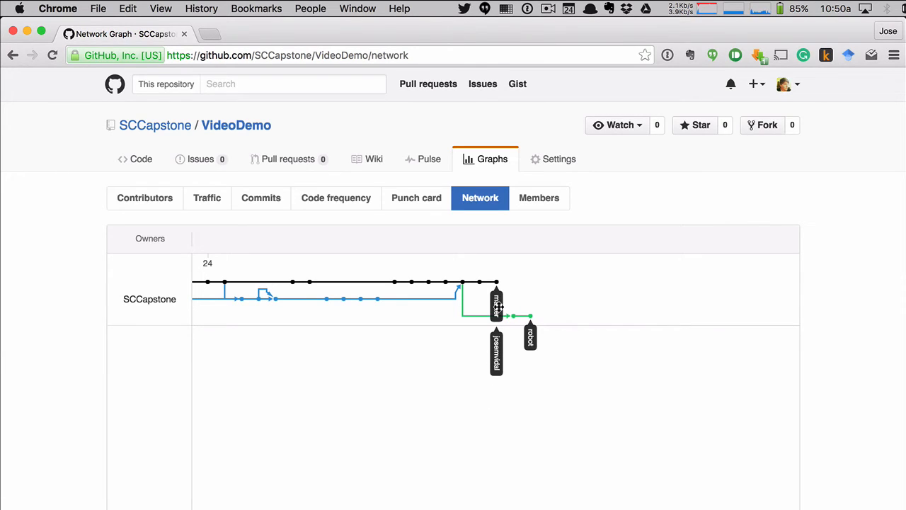
{"action": "mouse_move", "coordinate": [498, 317]}
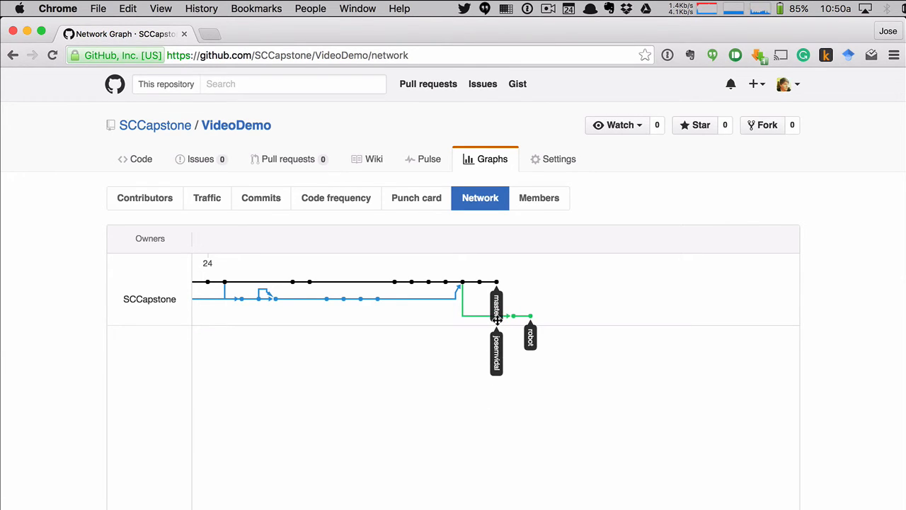
{"action": "mouse_move", "coordinate": [496, 284]}
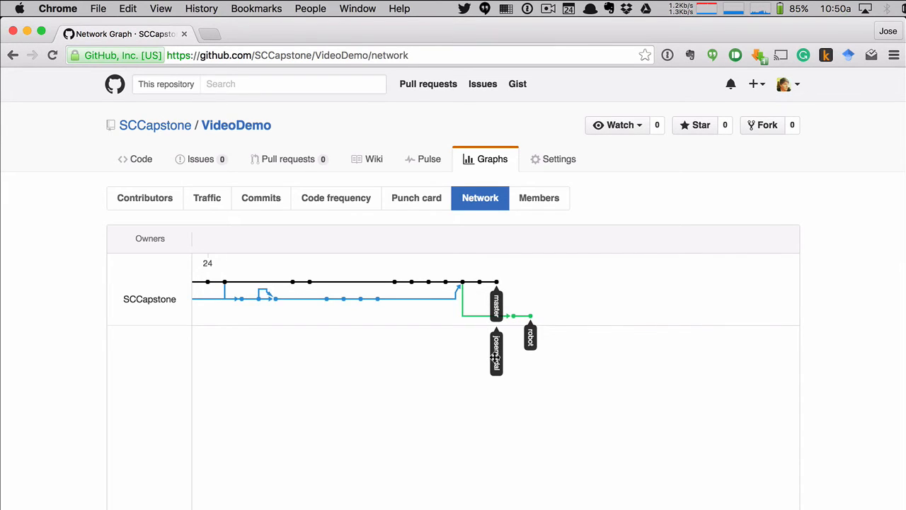
{"action": "mouse_move", "coordinate": [512, 316]}
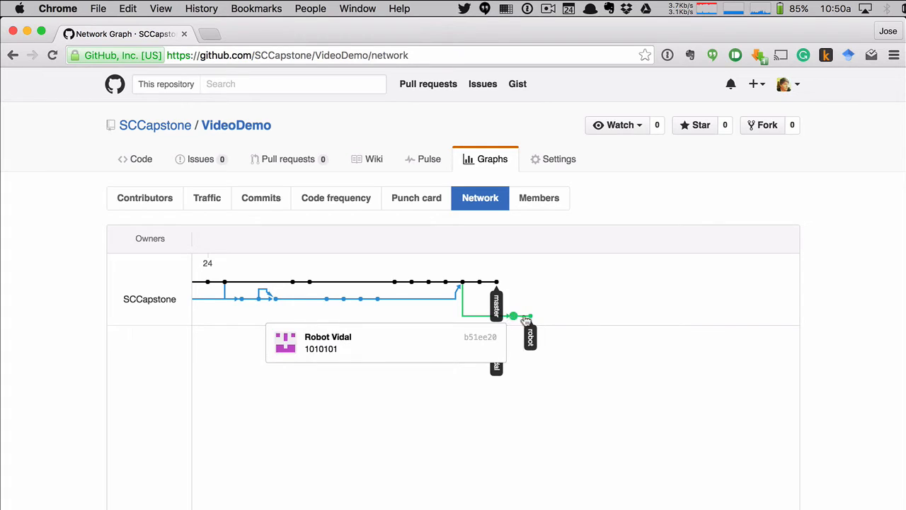
{"action": "mouse_move", "coordinate": [532, 332]}
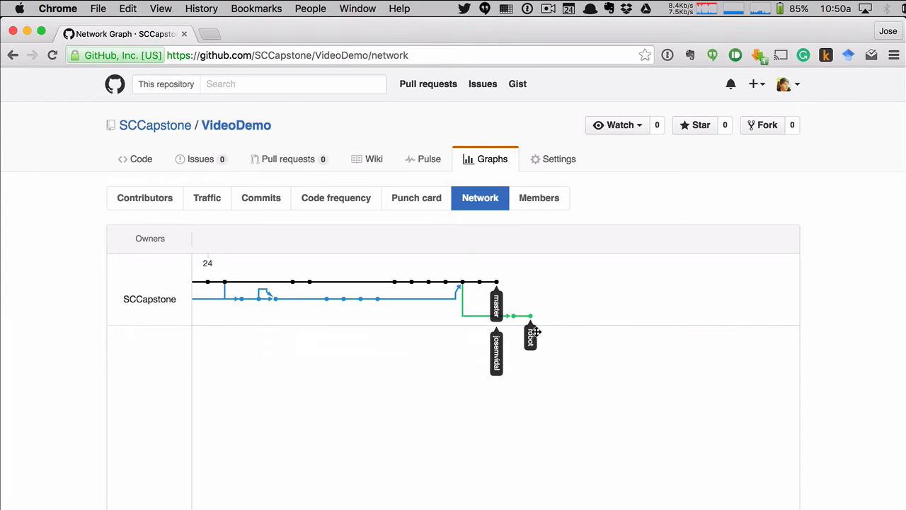
{"action": "mouse_move", "coordinate": [475, 284]}
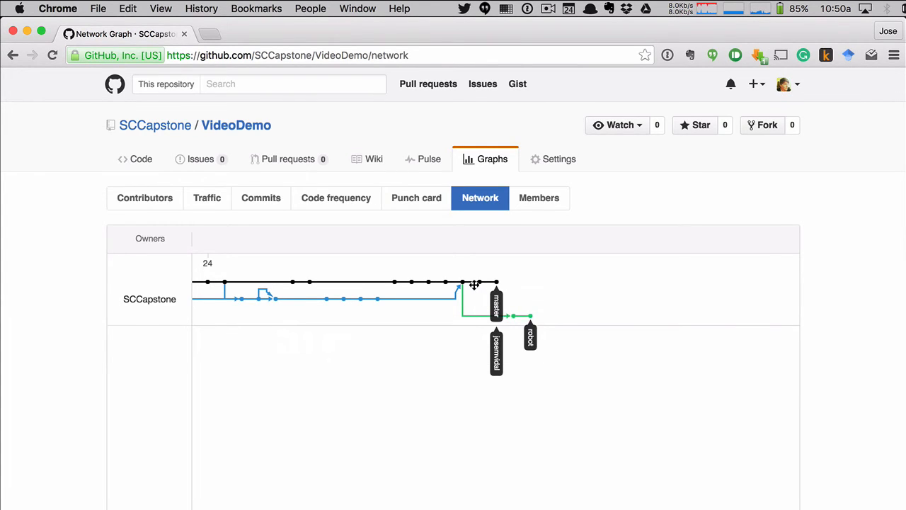
{"action": "mouse_move", "coordinate": [495, 283]}
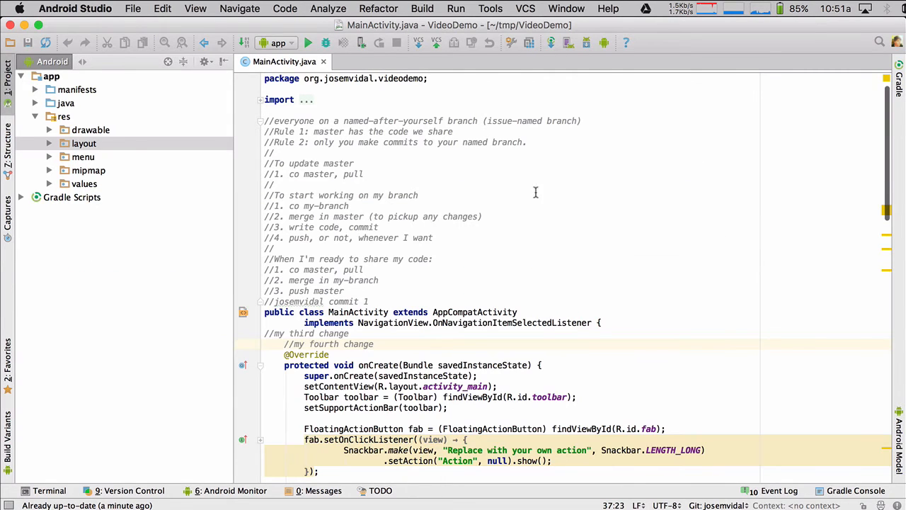
Switch to the robot's VideoDemo project and update master from the server with Merge, pulling MainActivity.java
{"action": "left_click", "coordinate": [566, 9]}
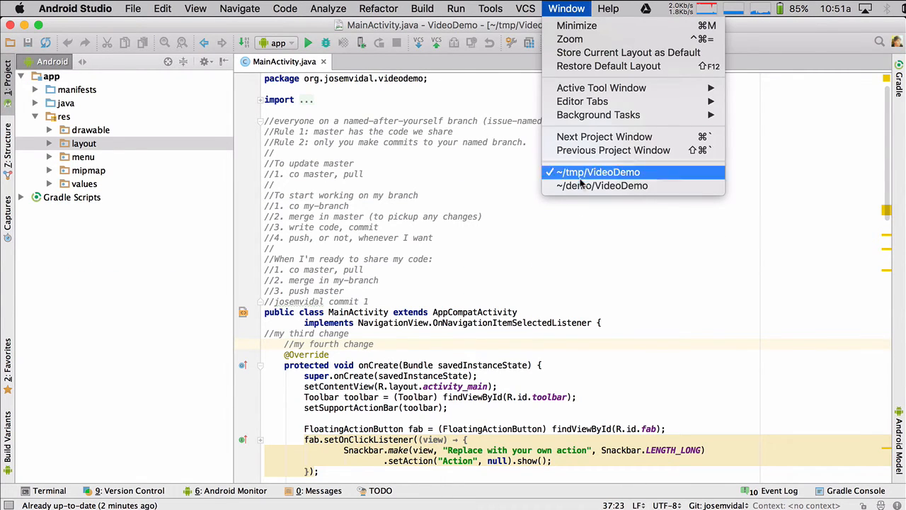
{"action": "left_click", "coordinate": [601, 186]}
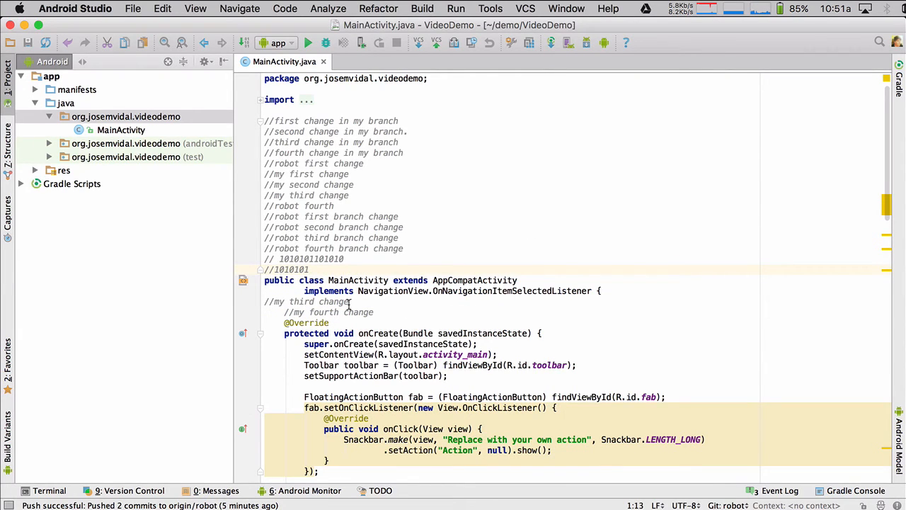
{"action": "mouse_move", "coordinate": [569, 138]}
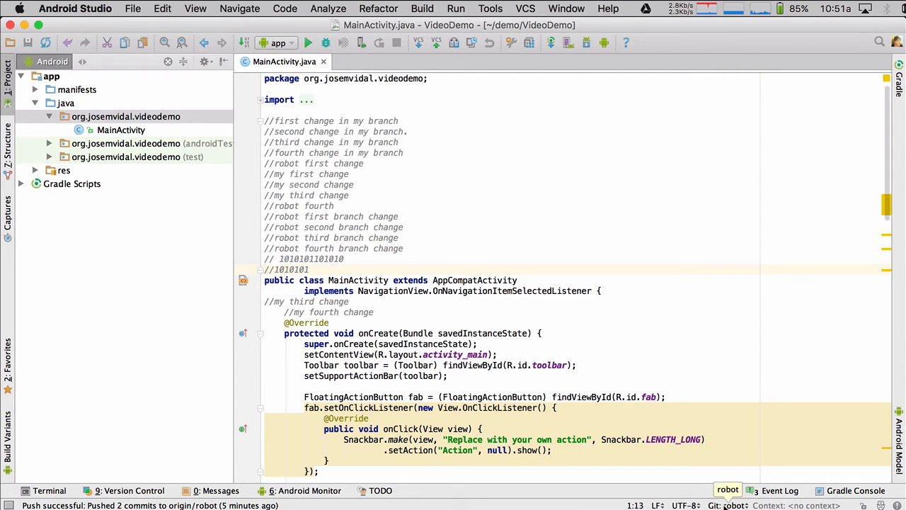
{"action": "left_click", "coordinate": [728, 490]}
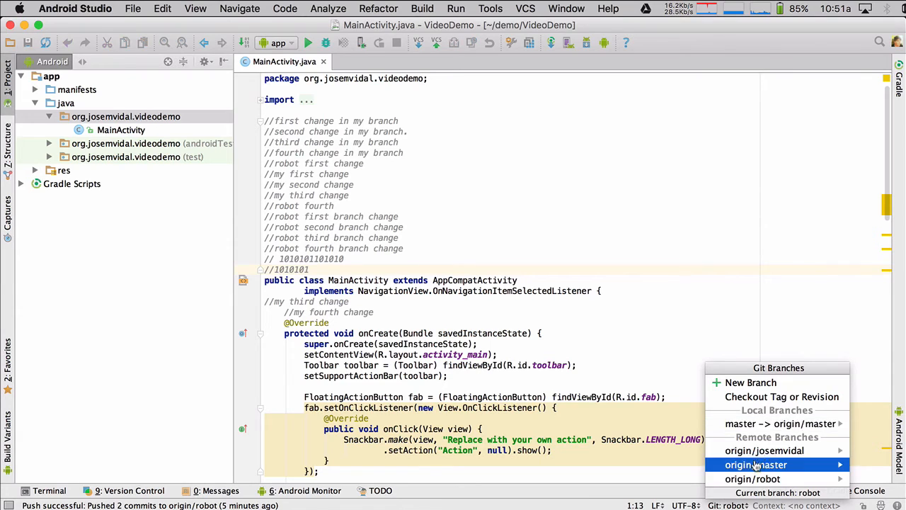
{"action": "mouse_move", "coordinate": [778, 423]}
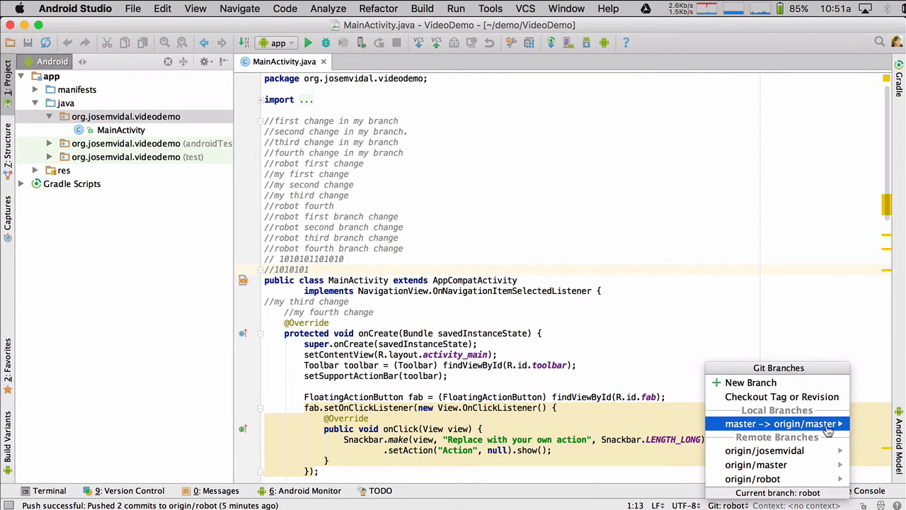
{"action": "left_click", "coordinate": [782, 423]}
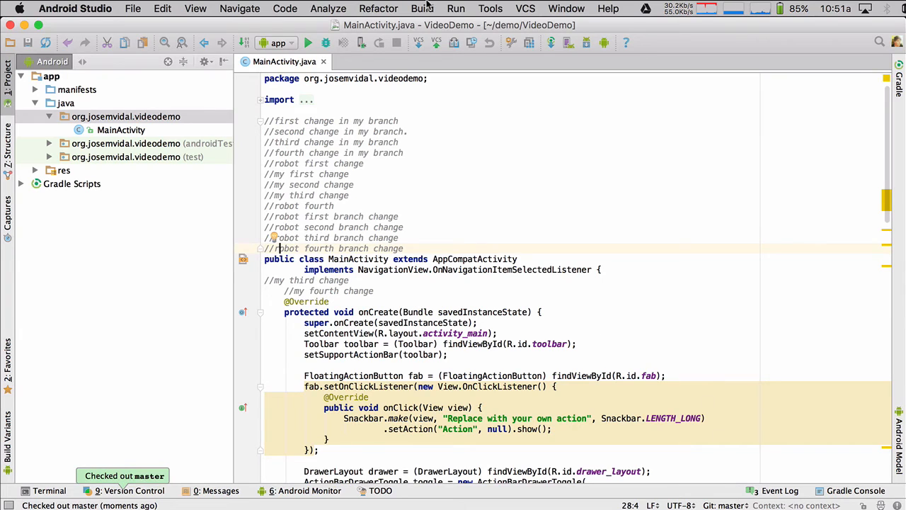
{"action": "left_click", "coordinate": [419, 42]}
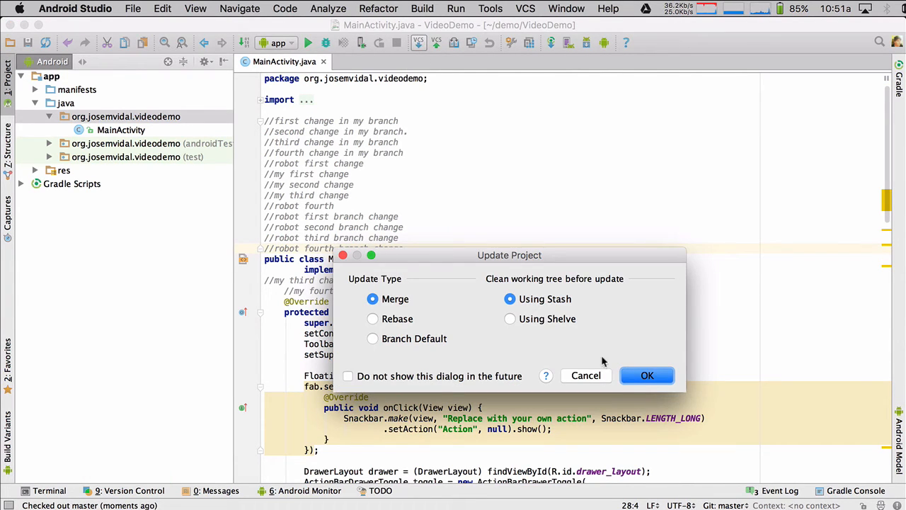
{"action": "left_click", "coordinate": [646, 375]}
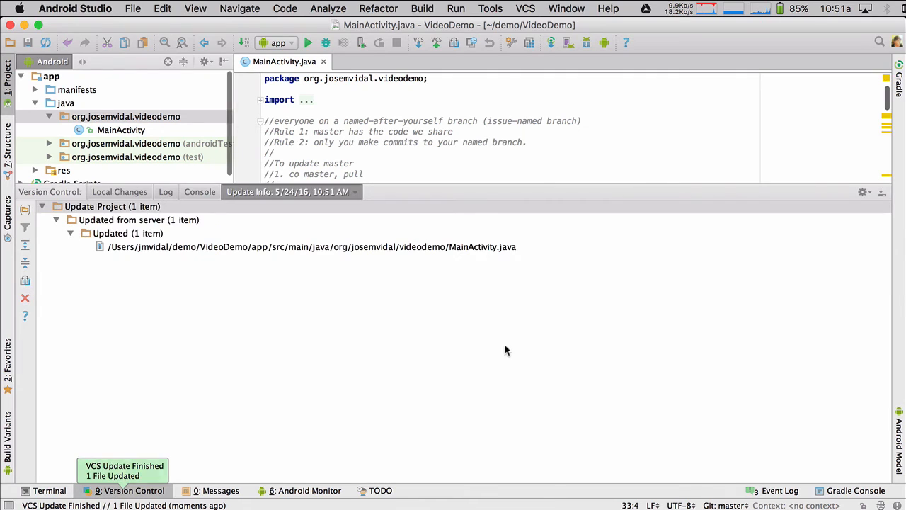
{"action": "mouse_move", "coordinate": [663, 233]}
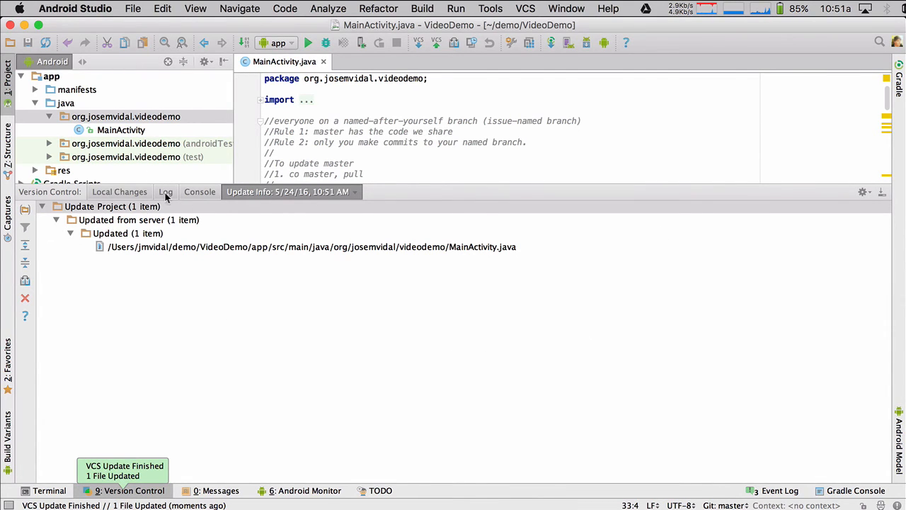
Merge the robot branch into master, leaving MainActivity.java in conflict
{"action": "left_click", "coordinate": [166, 192]}
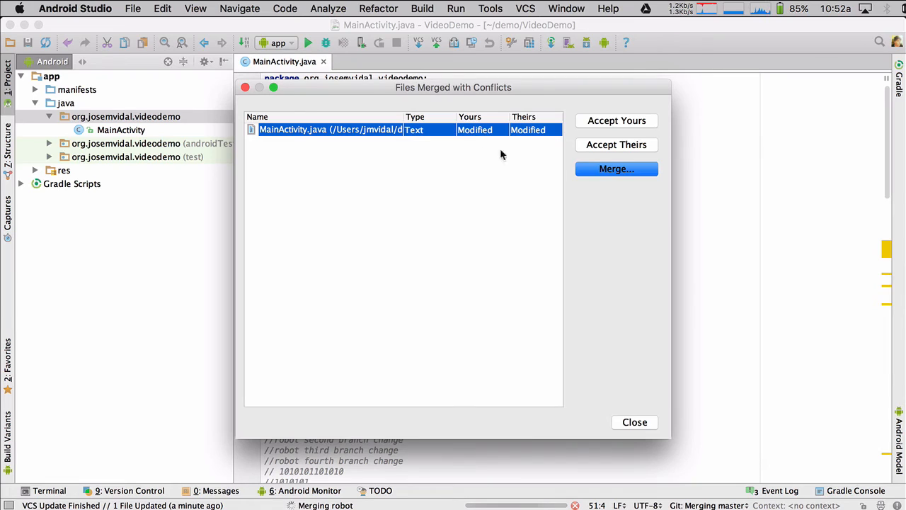
Resolve the MainActivity.java conflict keeping the local rule comment block and finish merging robot into master
{"action": "left_click", "coordinate": [615, 168]}
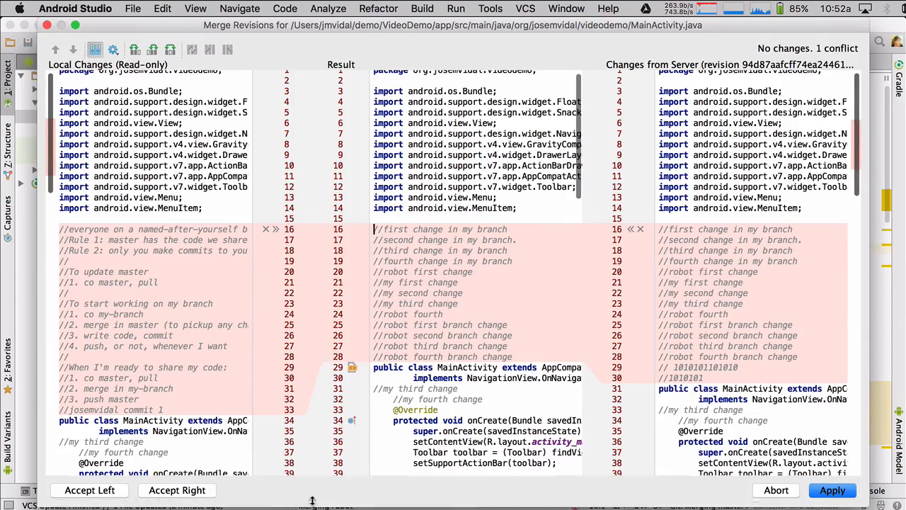
{"action": "scroll", "scroll_direction": "down", "scroll_amount": 3}
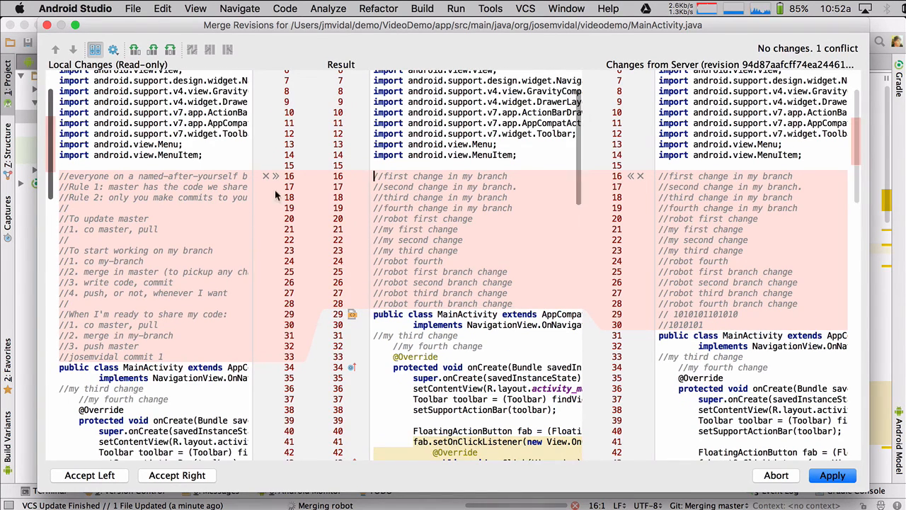
{"action": "left_click", "coordinate": [152, 145]}
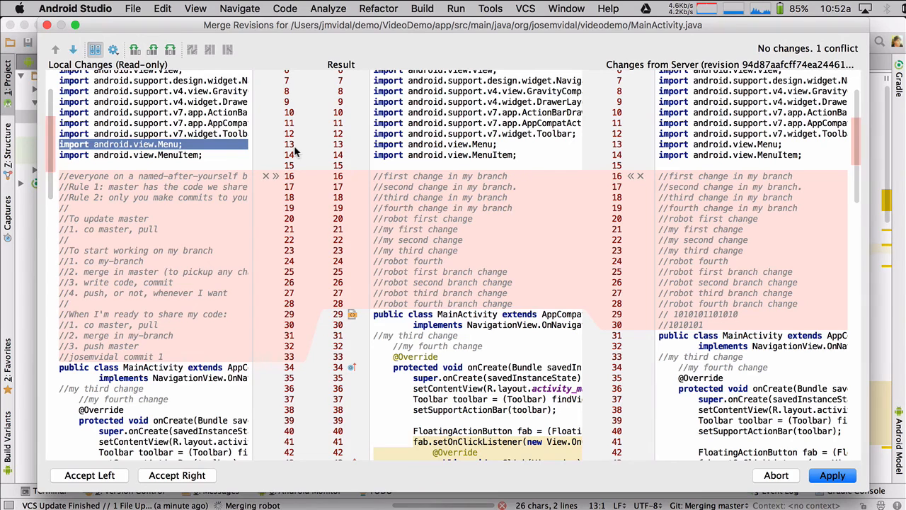
{"action": "mouse_move", "coordinate": [276, 182]}
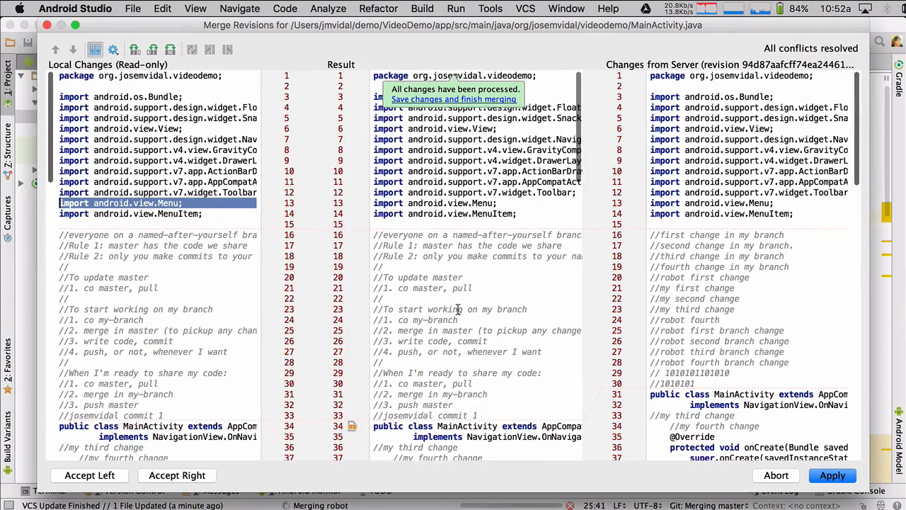
{"action": "scroll", "scroll_direction": "down", "scroll_amount": 3}
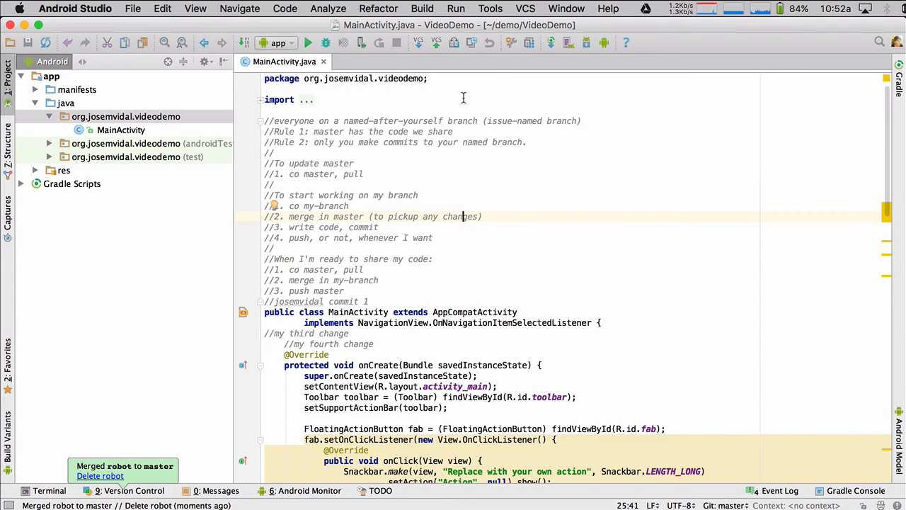
{"action": "mouse_move", "coordinate": [549, 265]}
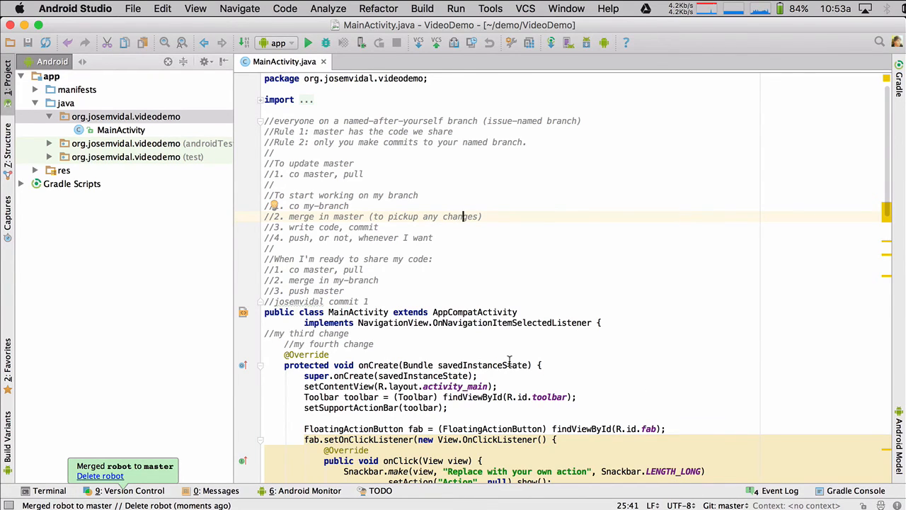
{"action": "mouse_move", "coordinate": [374, 204]}
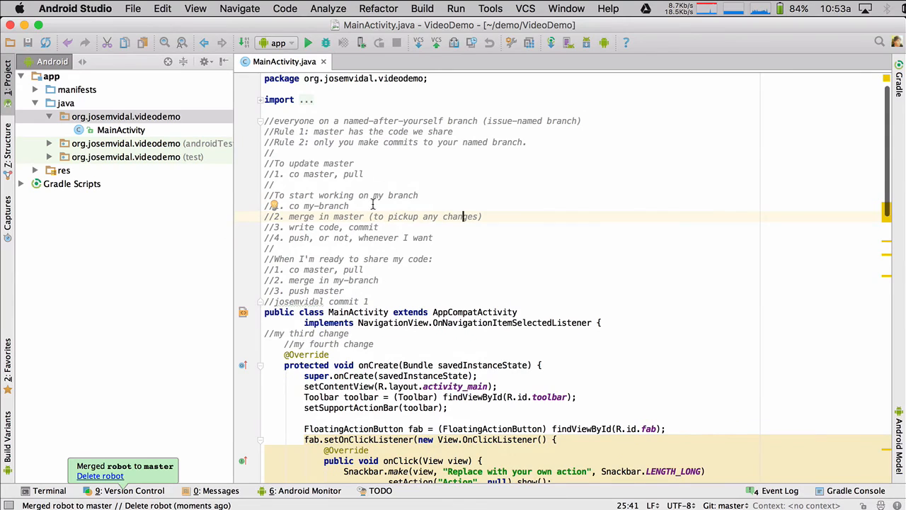
{"action": "mouse_move", "coordinate": [408, 289]}
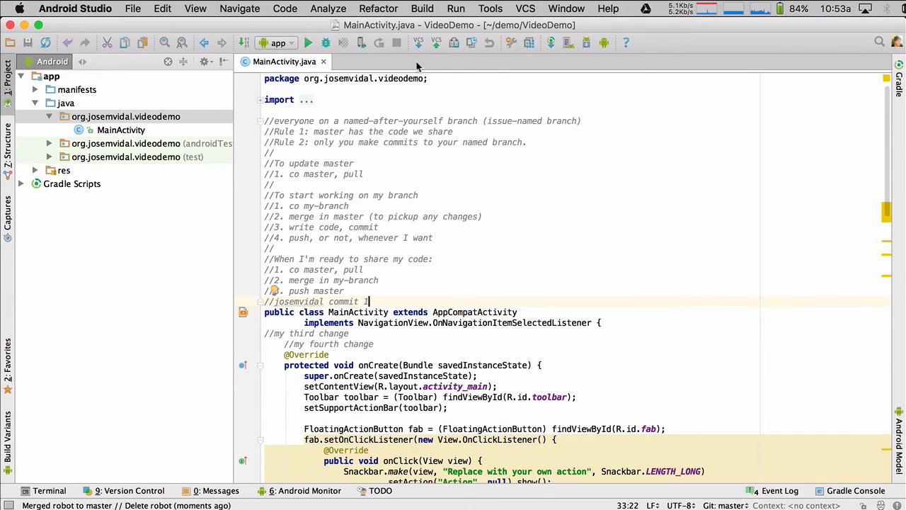
{"action": "mouse_move", "coordinate": [533, 90]}
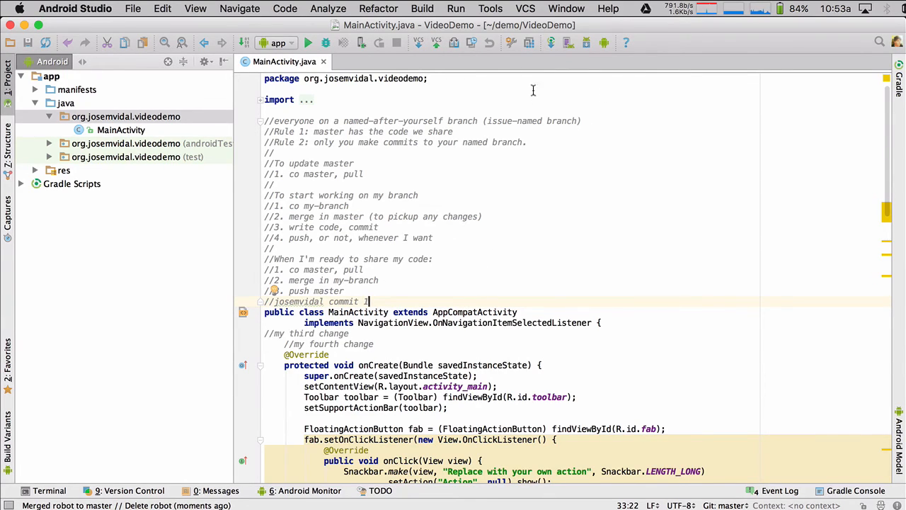
Push master's three commits, including 'Merge branch robot', to origin/master
{"action": "left_click", "coordinate": [523, 9]}
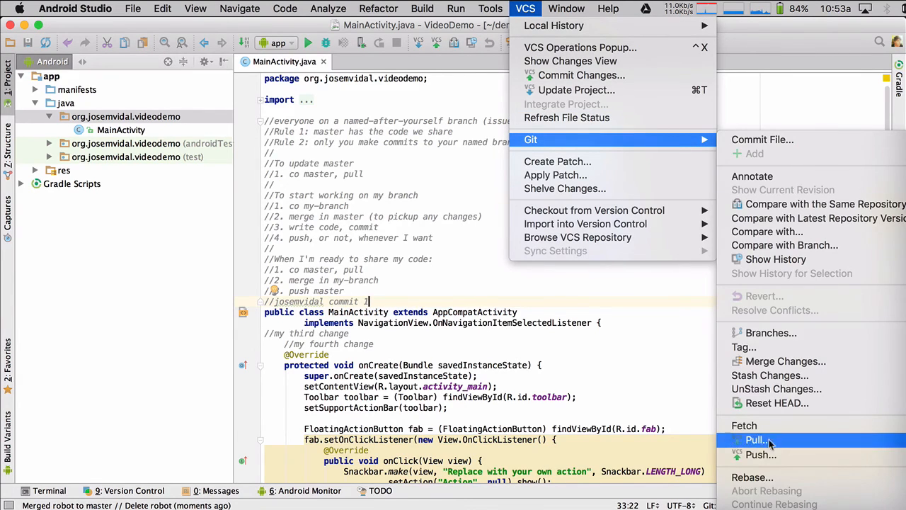
{"action": "left_click", "coordinate": [759, 455]}
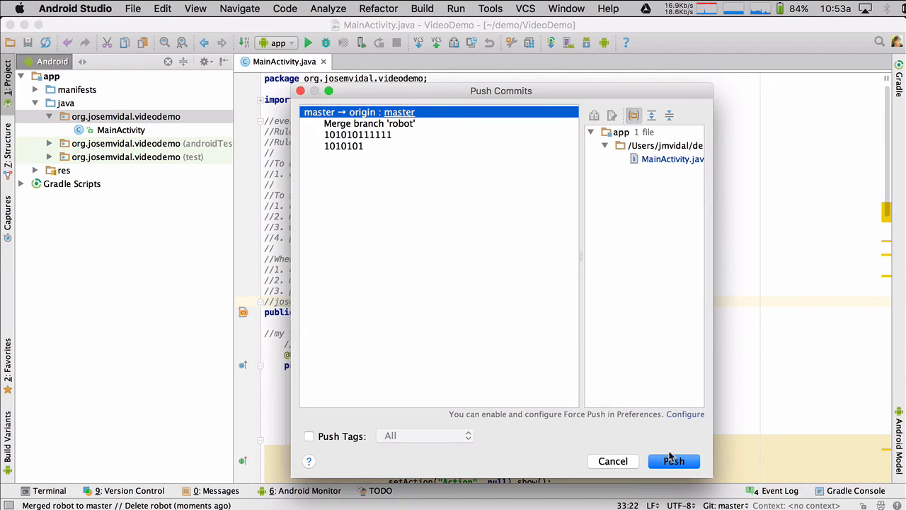
{"action": "left_click", "coordinate": [673, 462]}
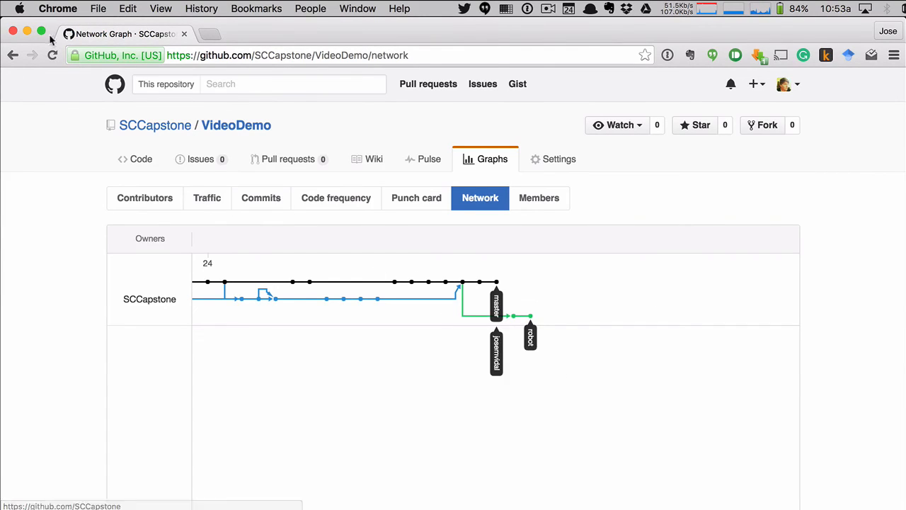
Reload GitHub's VideoDemo network graph to show robot merged back into master
{"action": "left_click", "coordinate": [53, 55]}
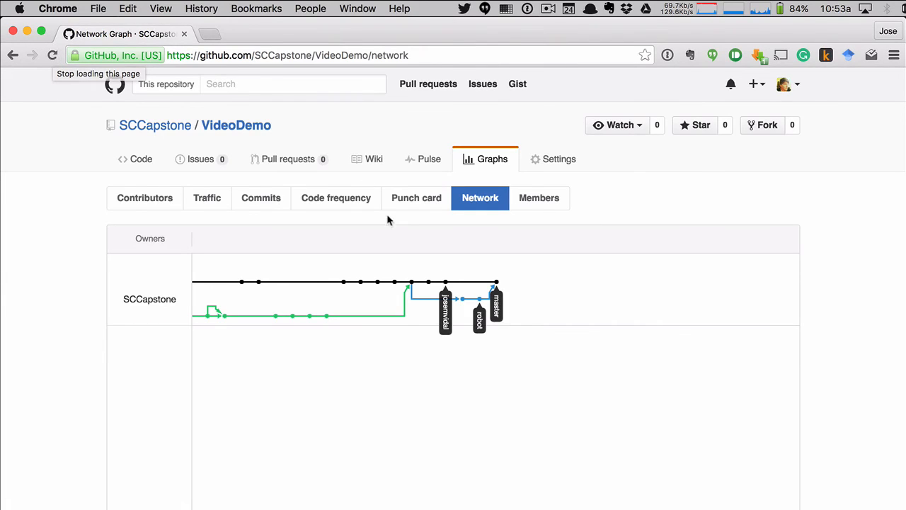
{"action": "mouse_move", "coordinate": [481, 300]}
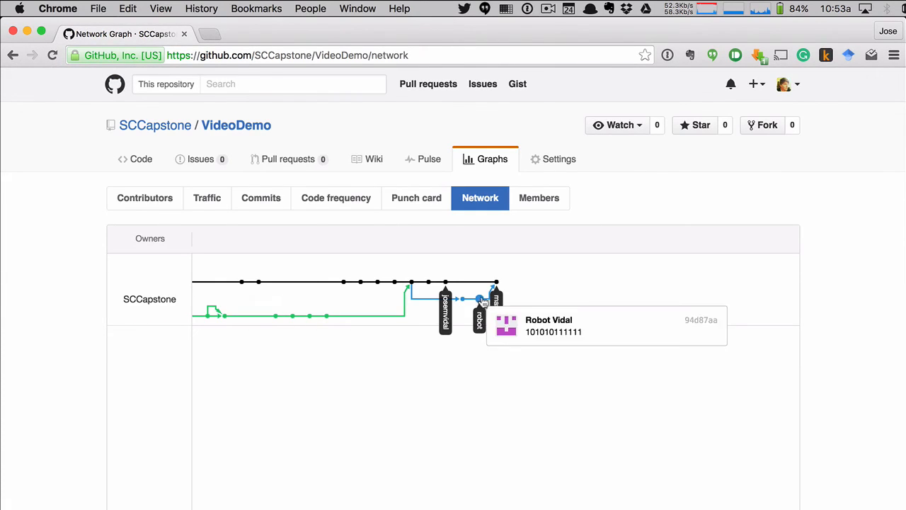
{"action": "mouse_move", "coordinate": [442, 322]}
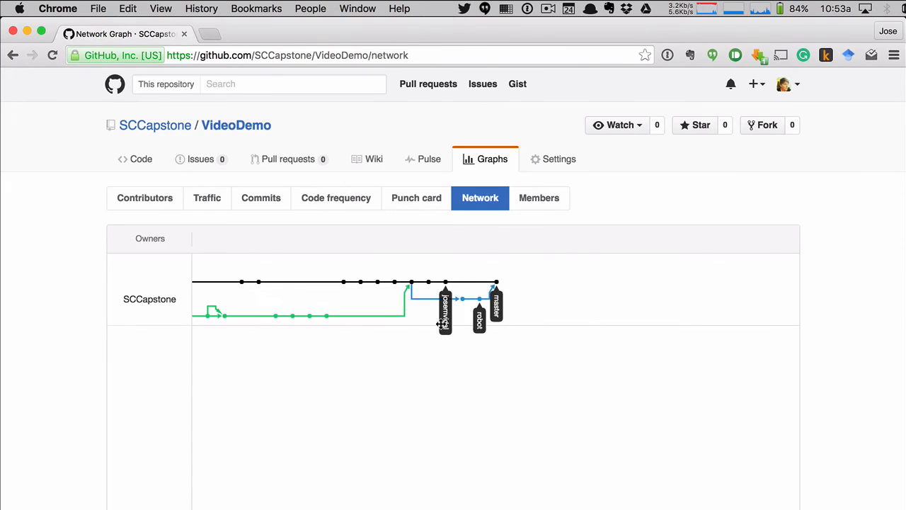
{"action": "mouse_move", "coordinate": [439, 280]}
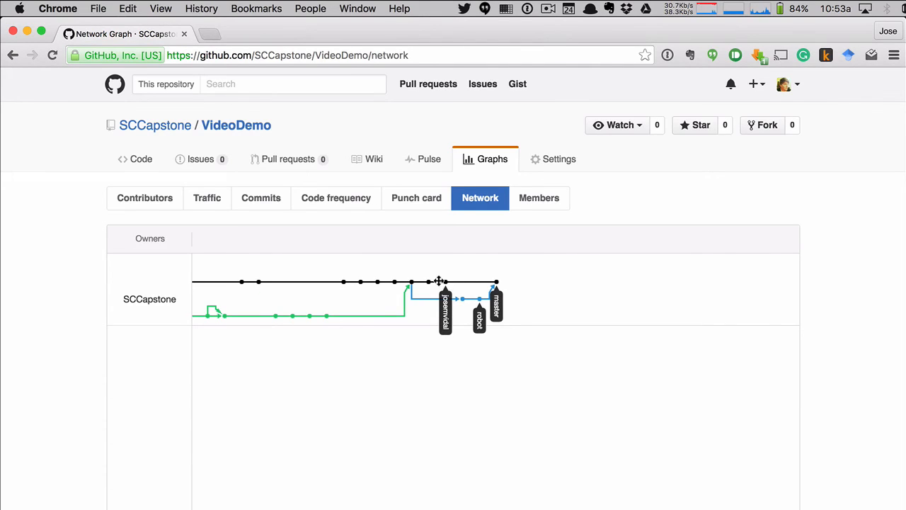
{"action": "mouse_move", "coordinate": [451, 319]}
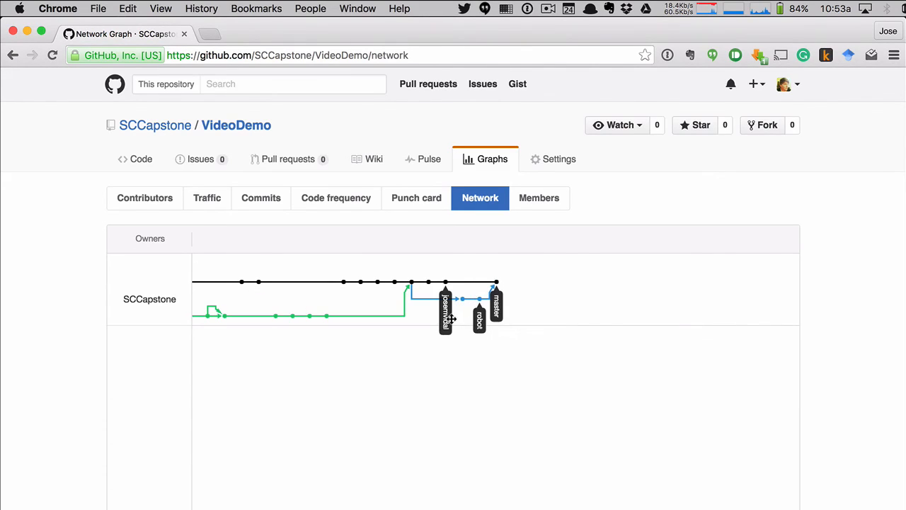
{"action": "mouse_move", "coordinate": [482, 314]}
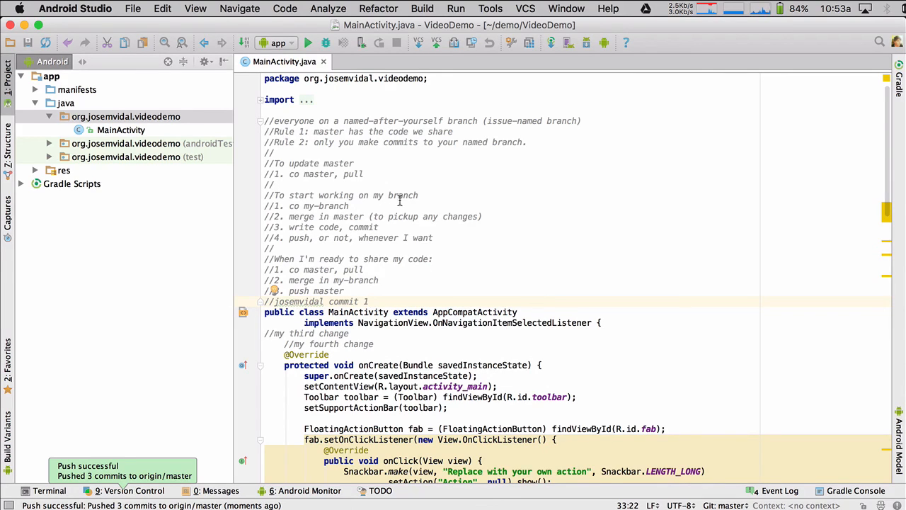
{"action": "mouse_move", "coordinate": [422, 213]}
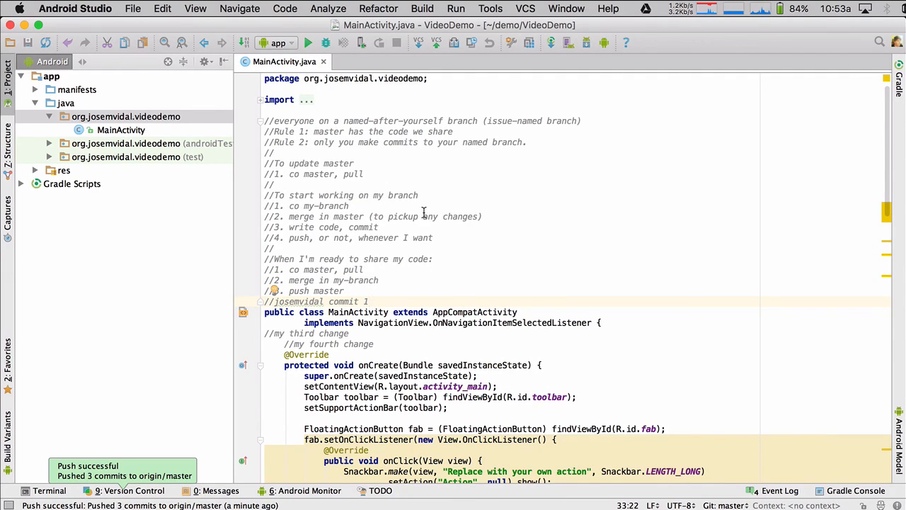
Check out the robot branch and merge master into it
{"action": "left_click", "coordinate": [719, 504]}
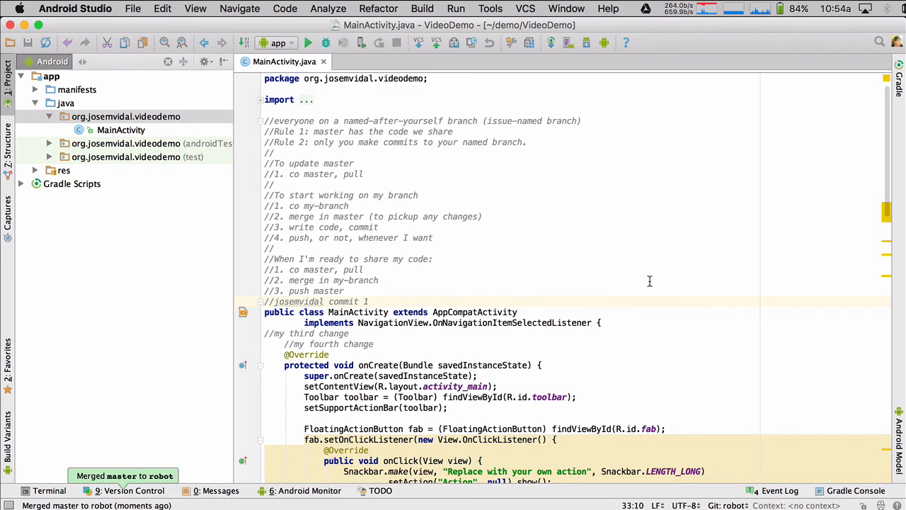
{"action": "mouse_move", "coordinate": [807, 382]}
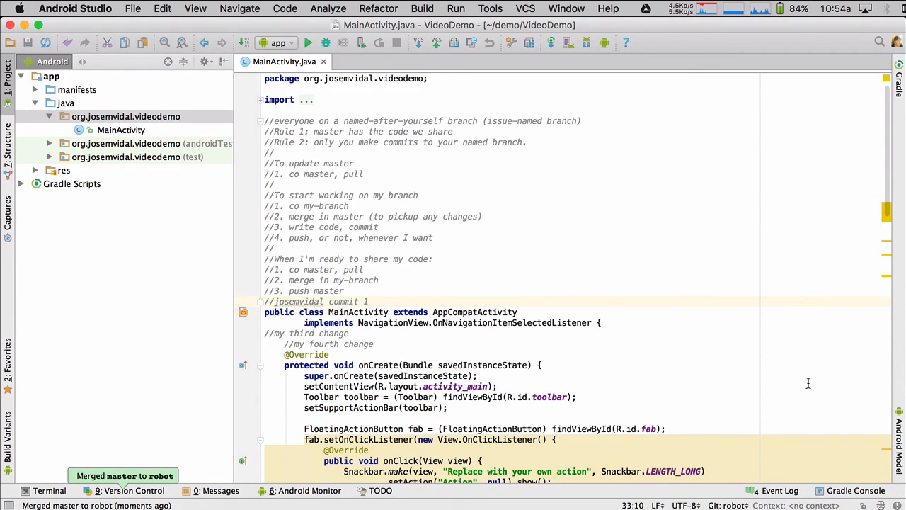
{"action": "mouse_move", "coordinate": [774, 382]}
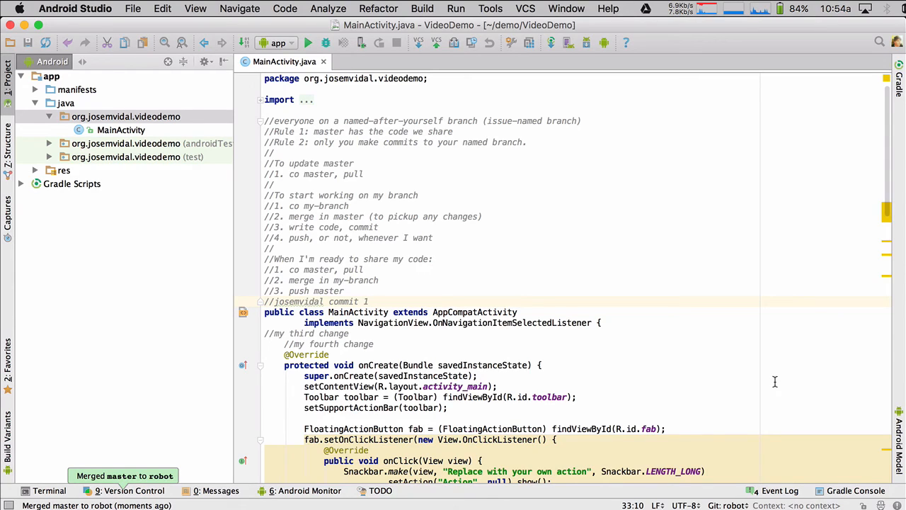